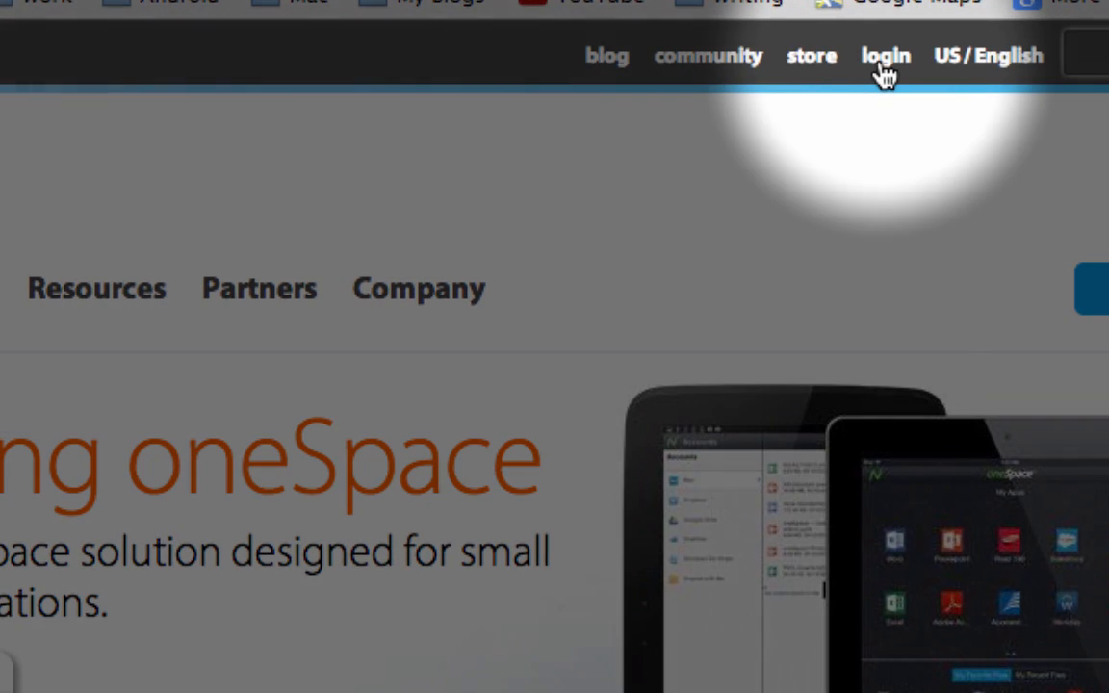
pyautogui.click(886, 54)
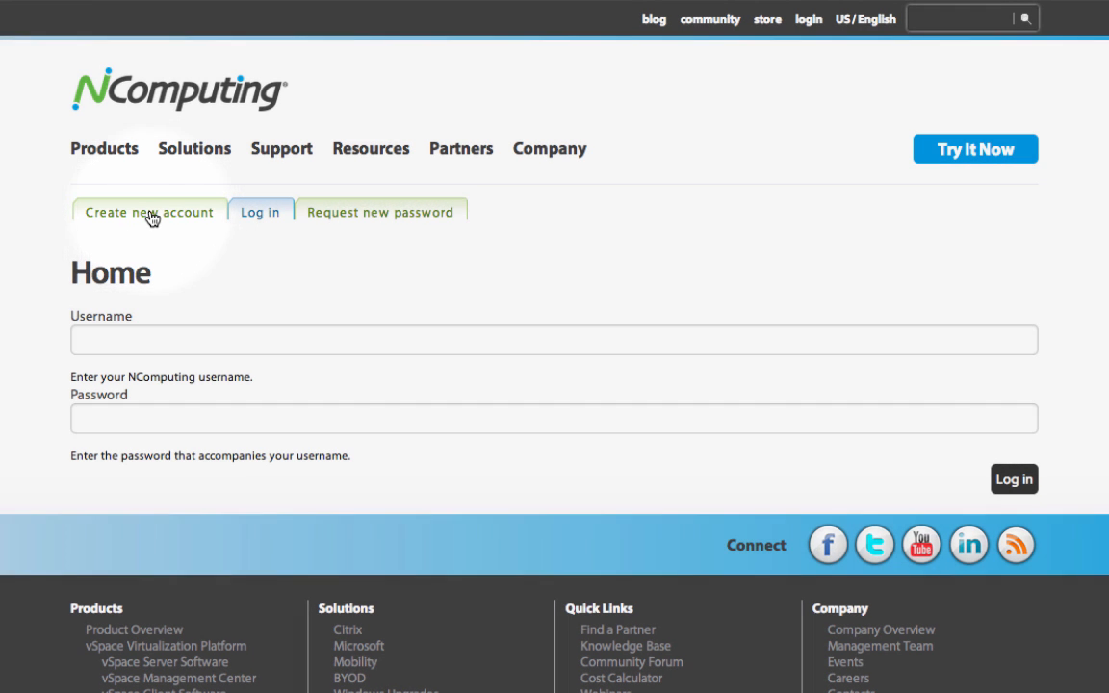
pyautogui.click(151, 211)
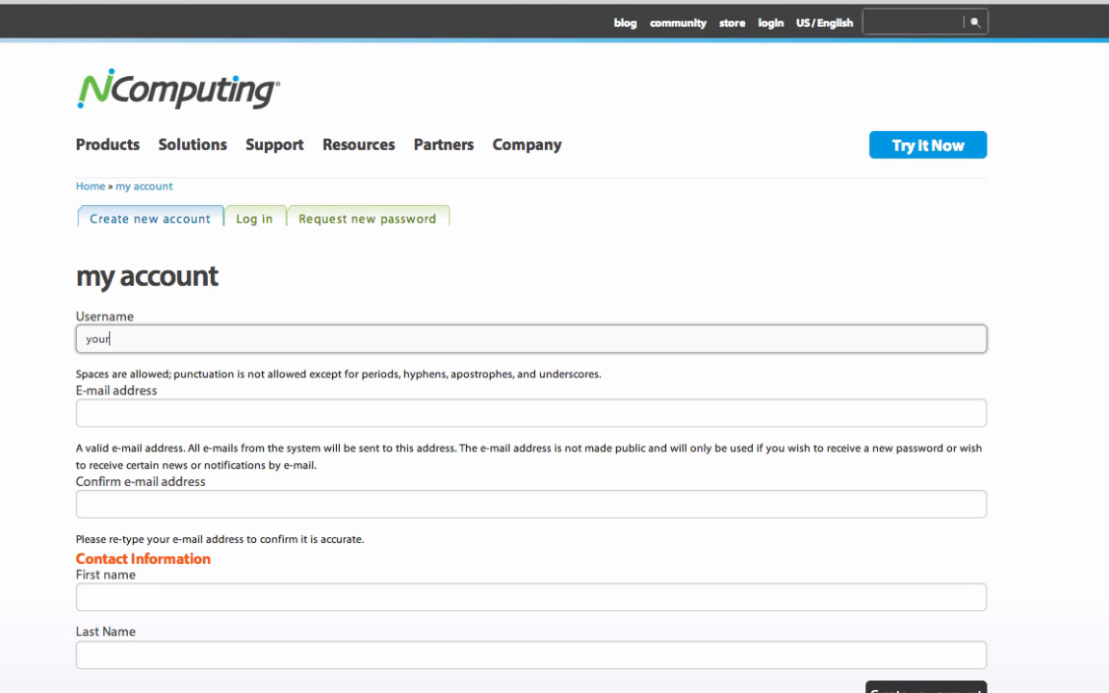
pyautogui.write('youremail@gmail.com')
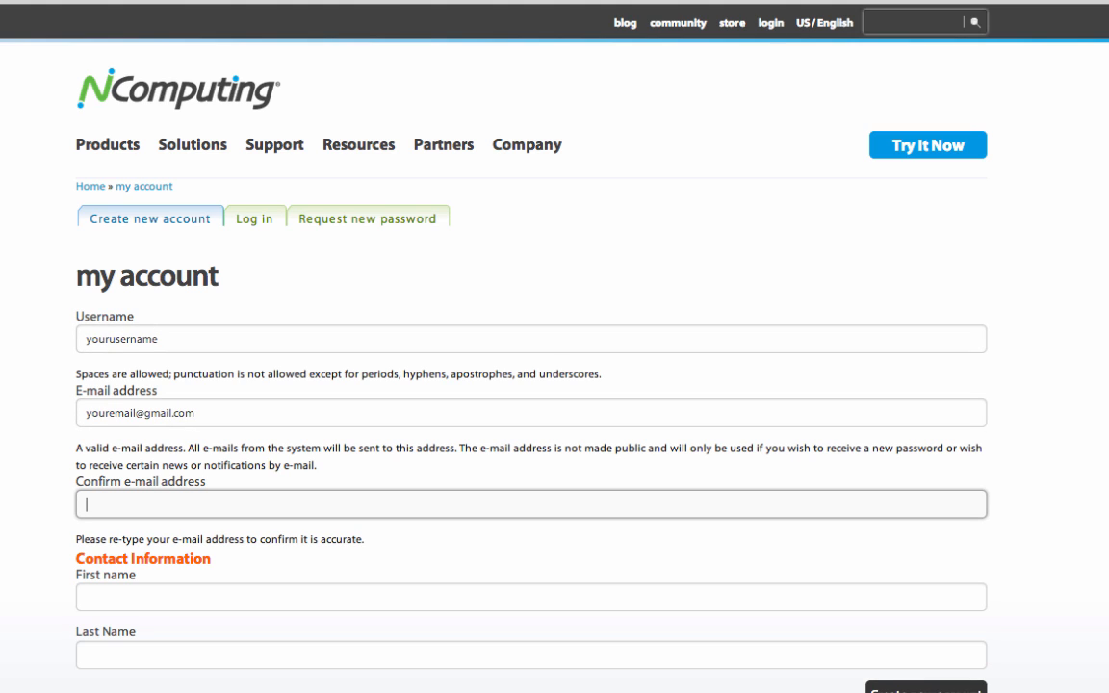
pyautogui.write('youremail@gmail.com')
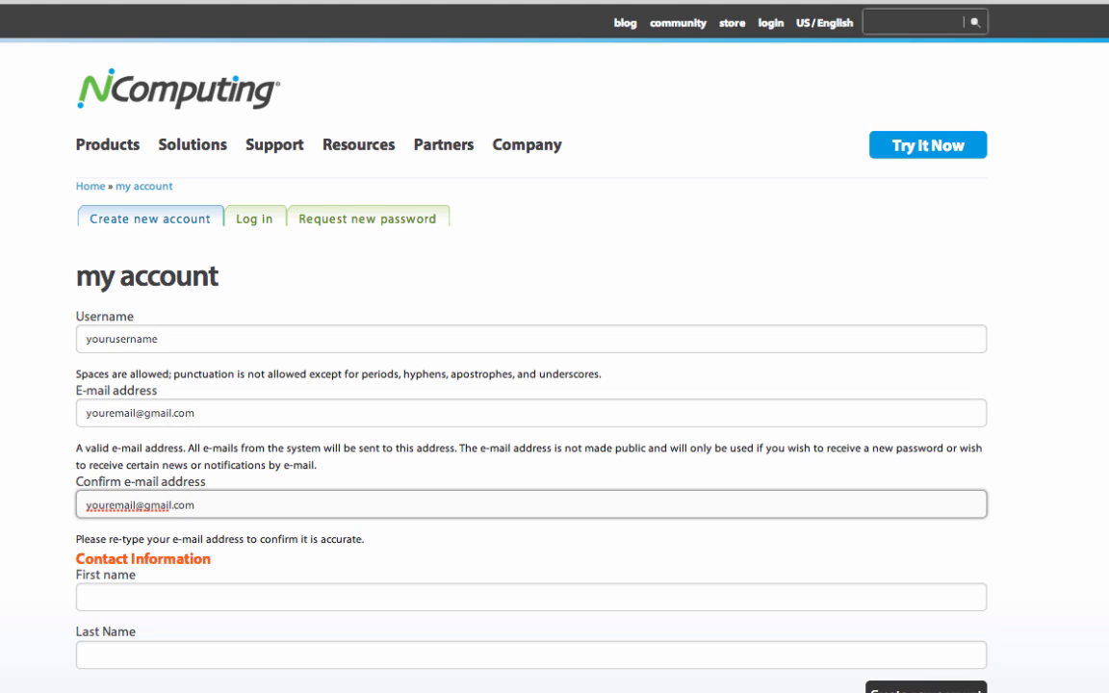
pyautogui.write('Doe')
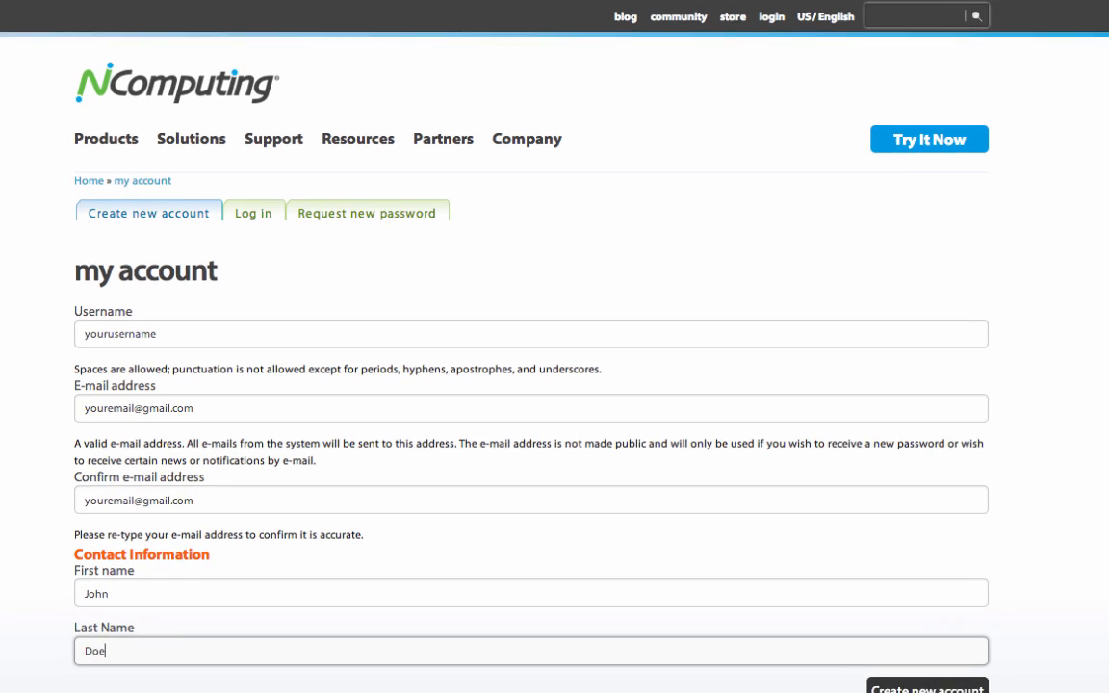
pyautogui.scroll(-3)
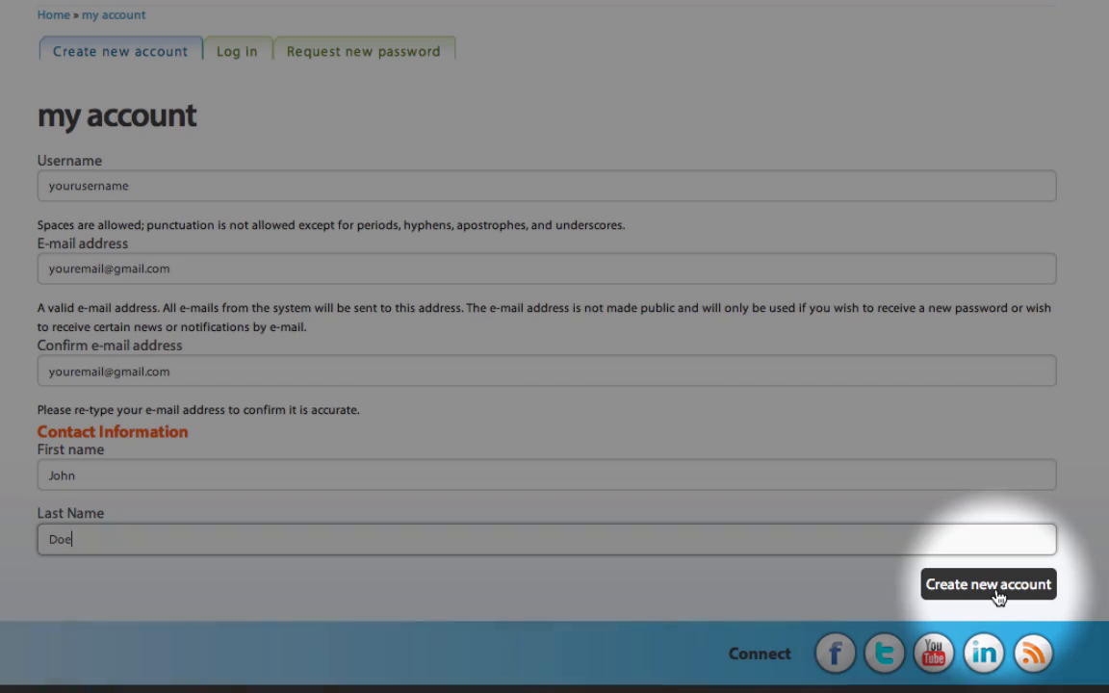
pyautogui.click(988, 586)
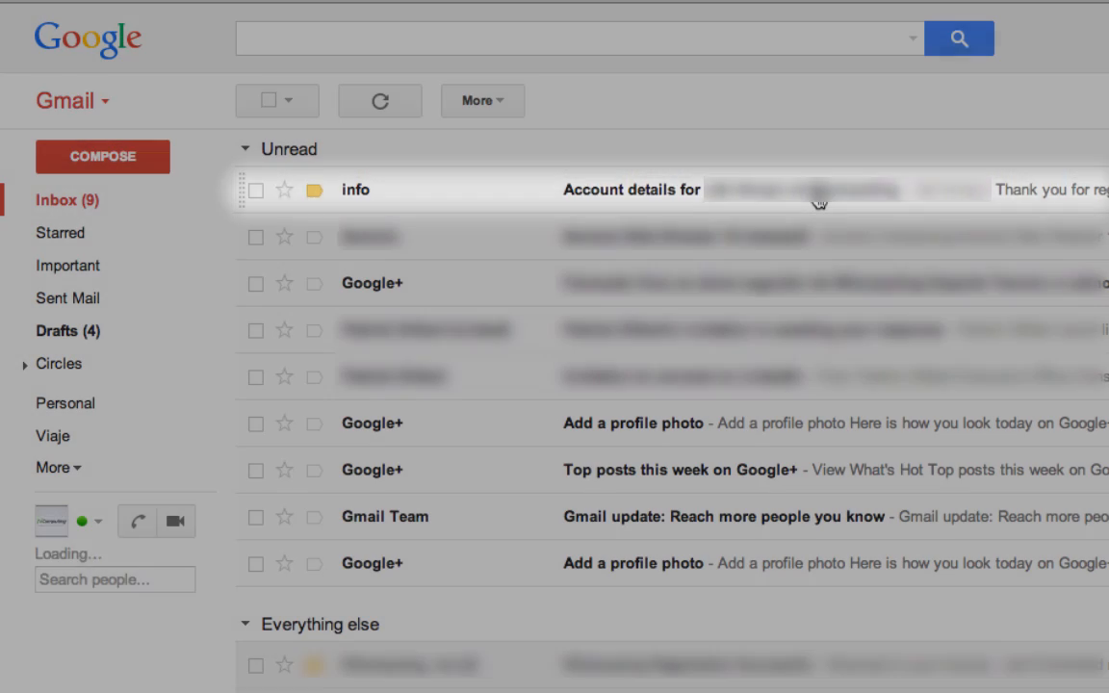
pyautogui.click(632, 188)
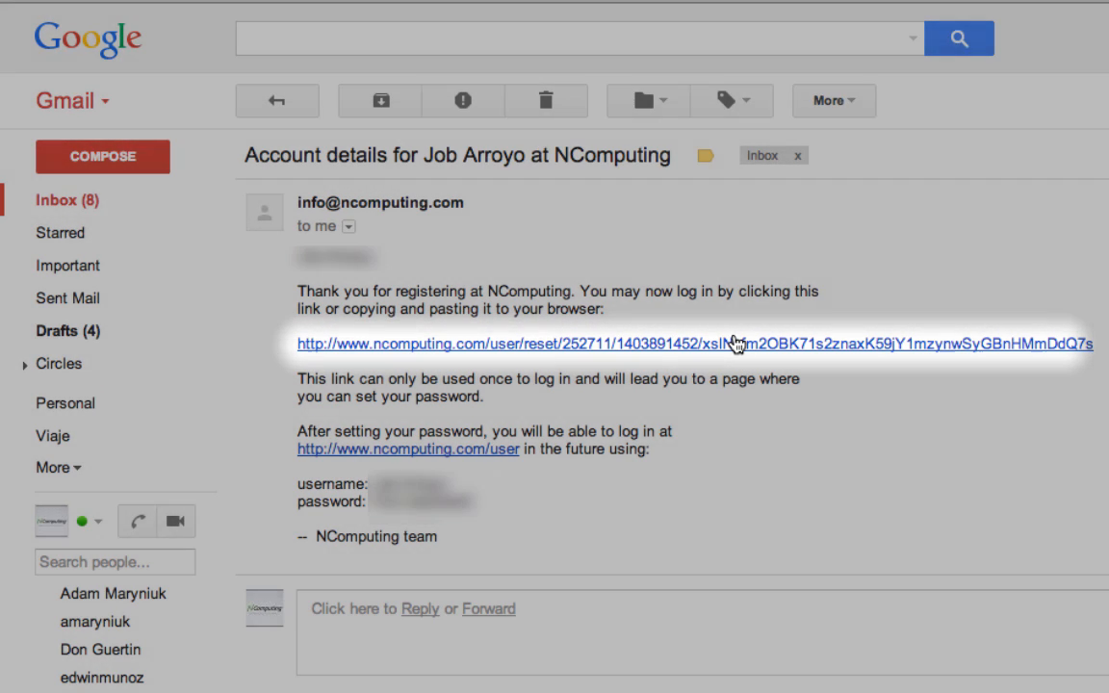
pyautogui.click(696, 343)
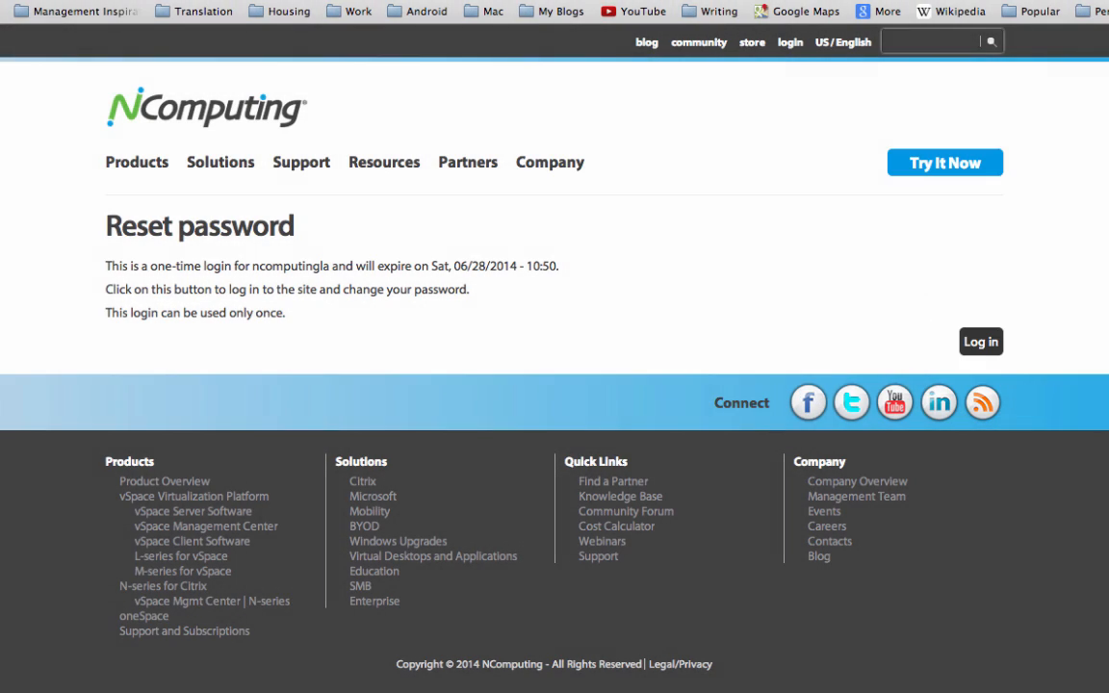
# Step: Log in via the one-time login and save the account profile settings
pyautogui.click(980, 343)
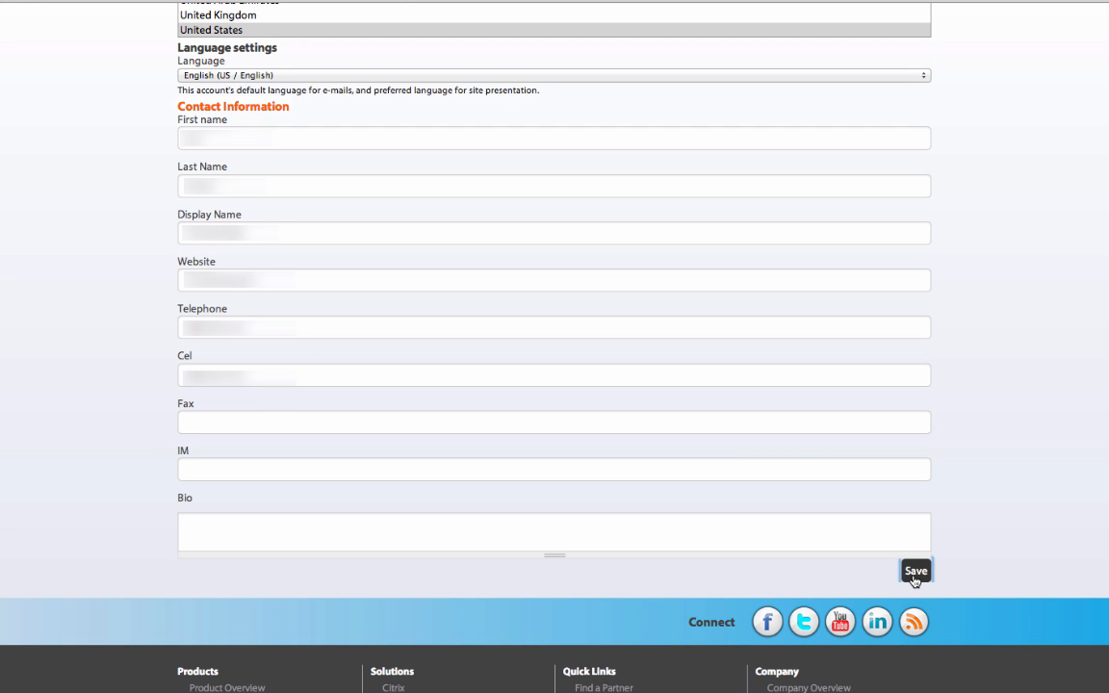
pyautogui.click(915, 571)
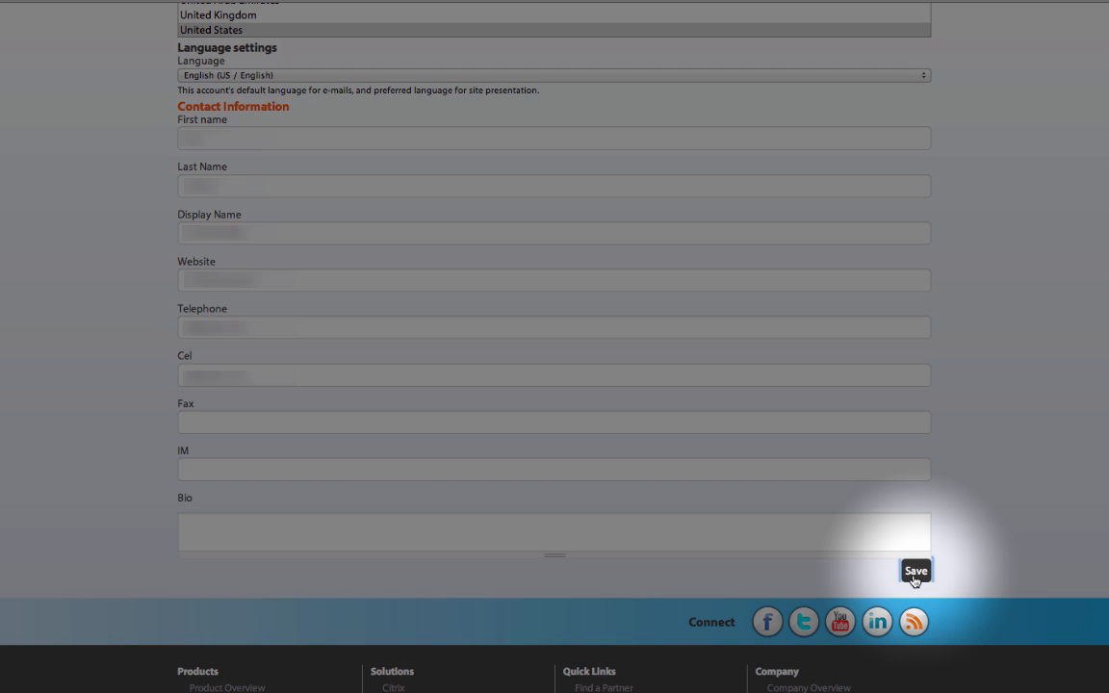
pyautogui.click(917, 570)
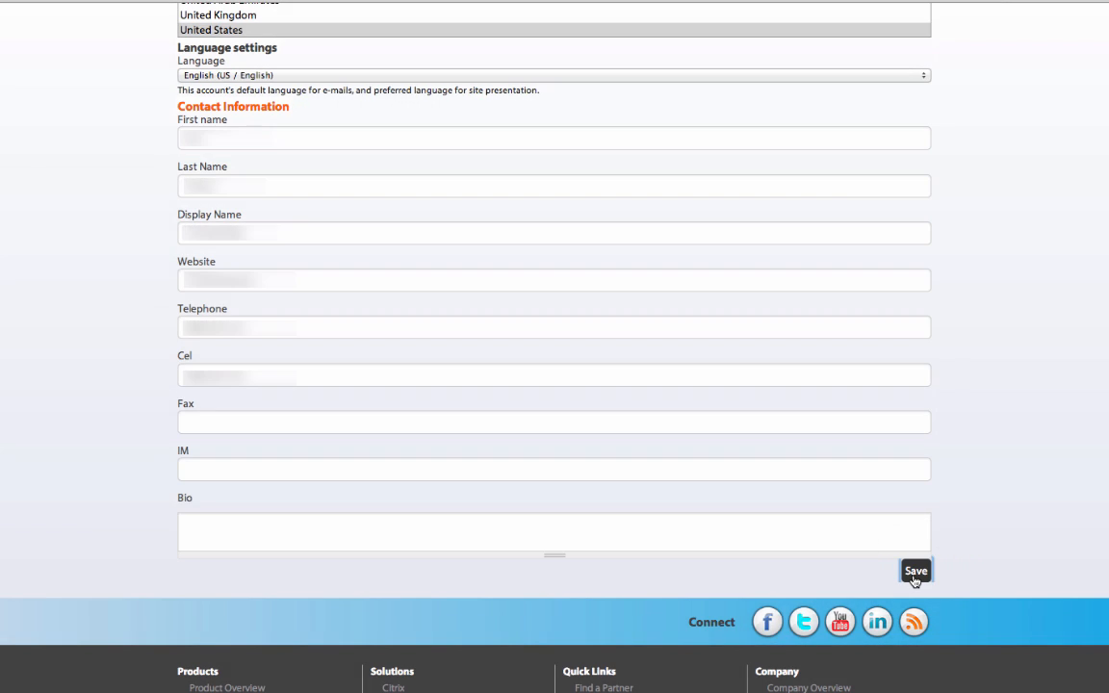
pyautogui.click(915, 570)
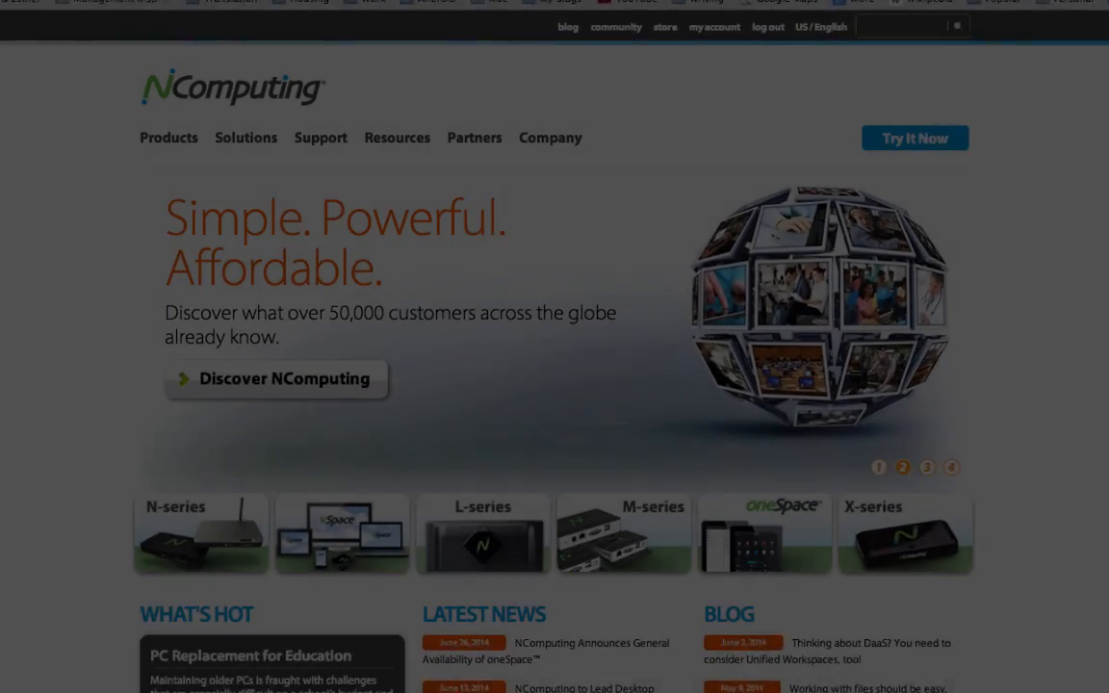
# Step: Go to Support > Software Downloads and locate the L300 vSpace 6 download for Windows Server 2008 R2
pyautogui.click(320, 139)
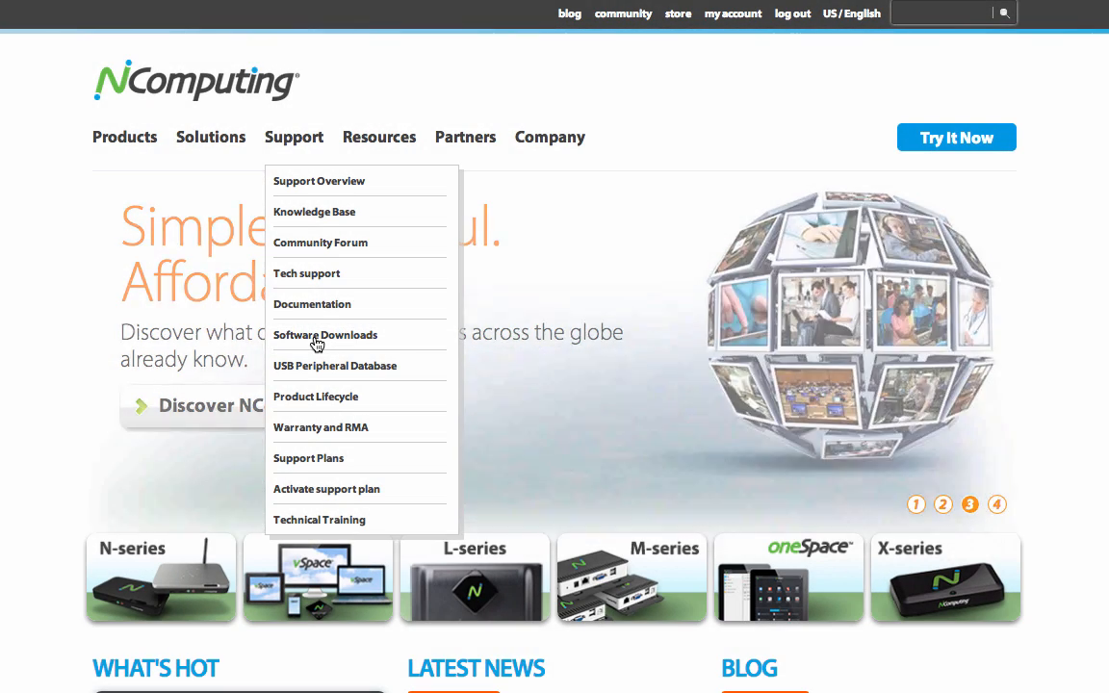
pyautogui.click(324, 335)
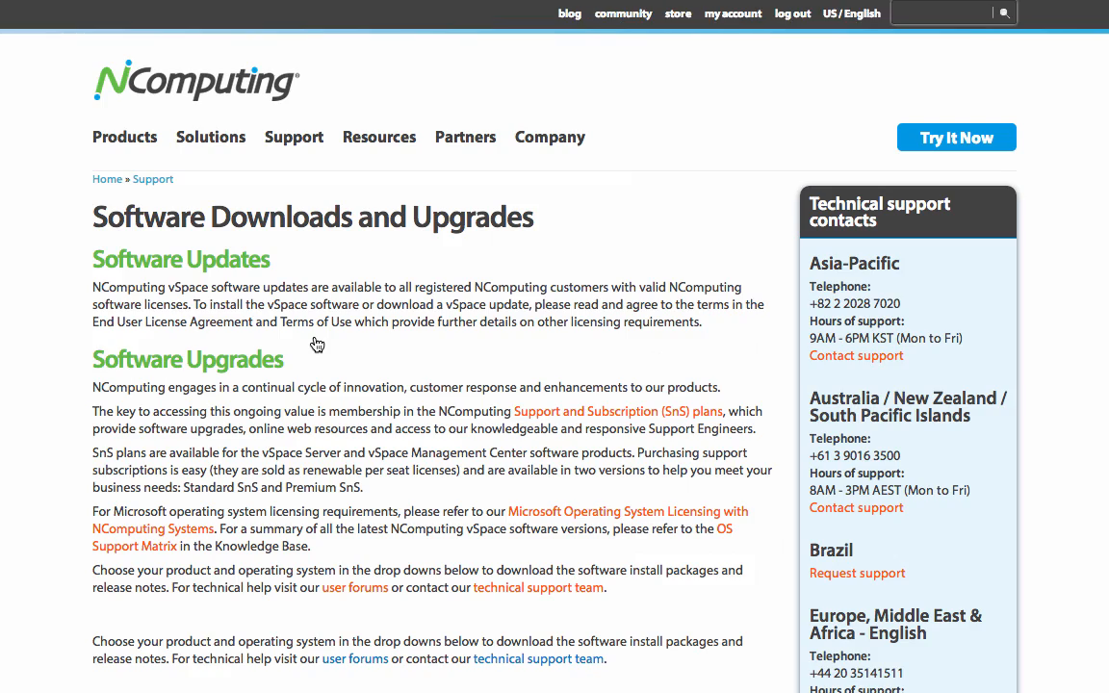
pyautogui.scroll(-3)
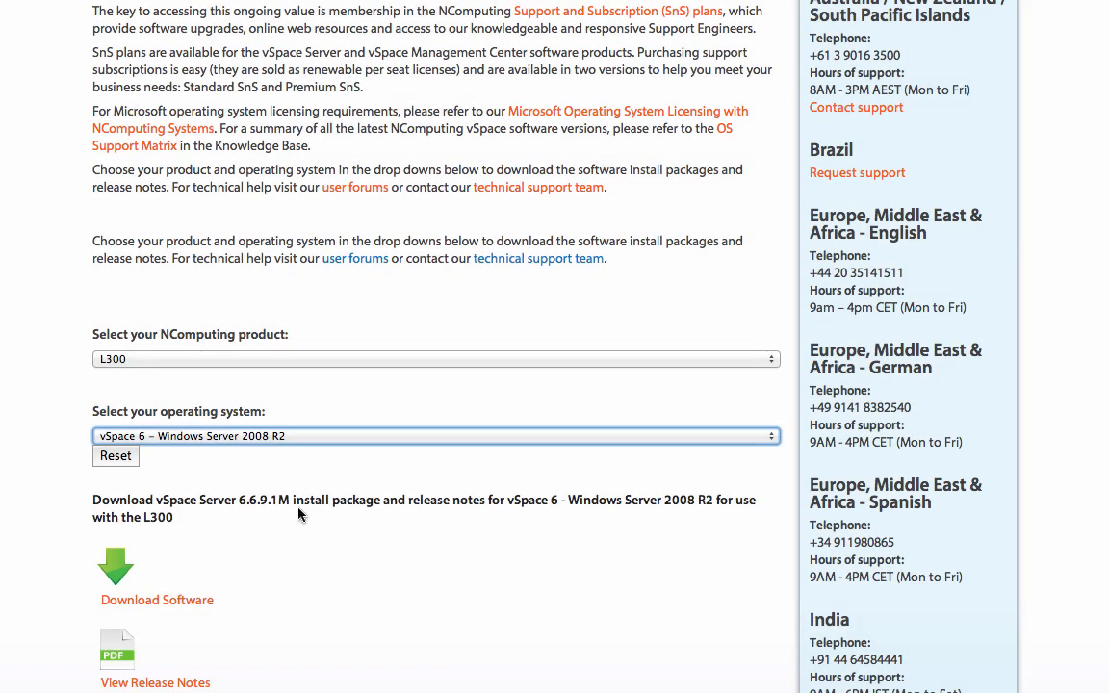
pyautogui.scroll(-3)
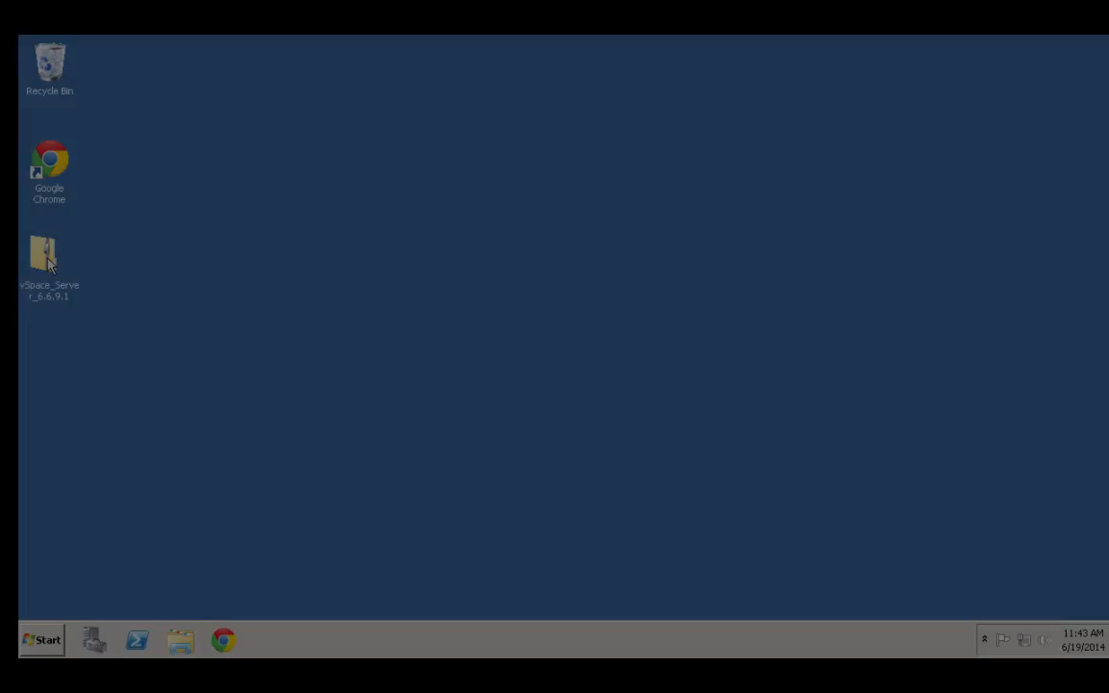
# Step: Extract the vSpace_Server zip archive to a folder on the desktop
pyautogui.rightClick(50, 254)
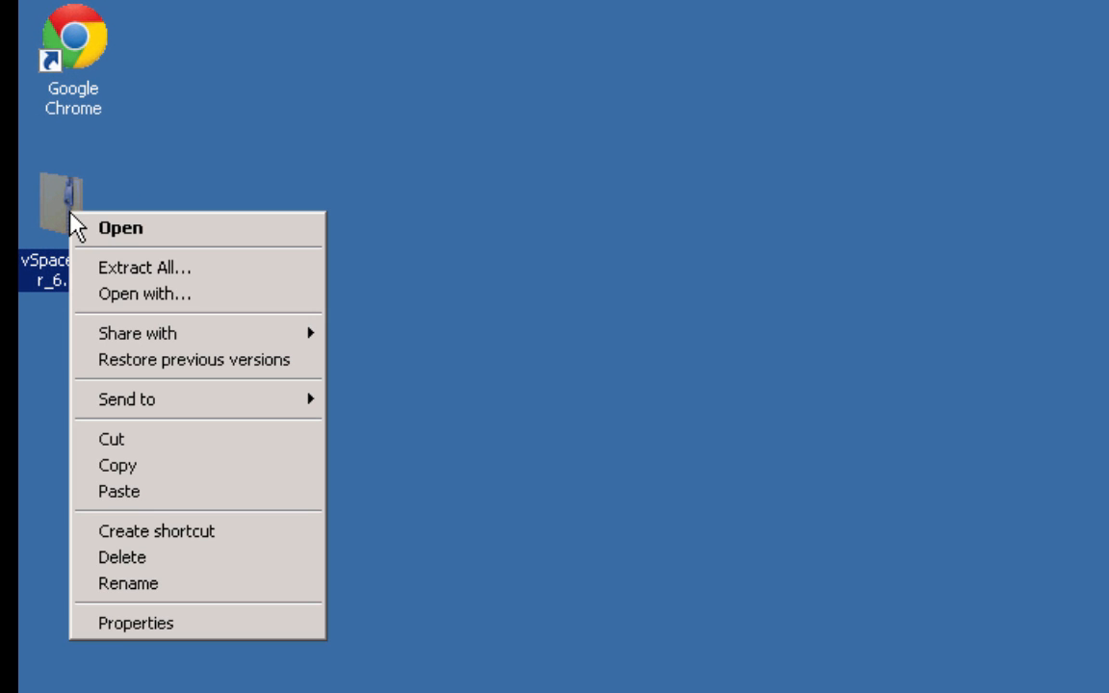
pyautogui.moveTo(144, 269)
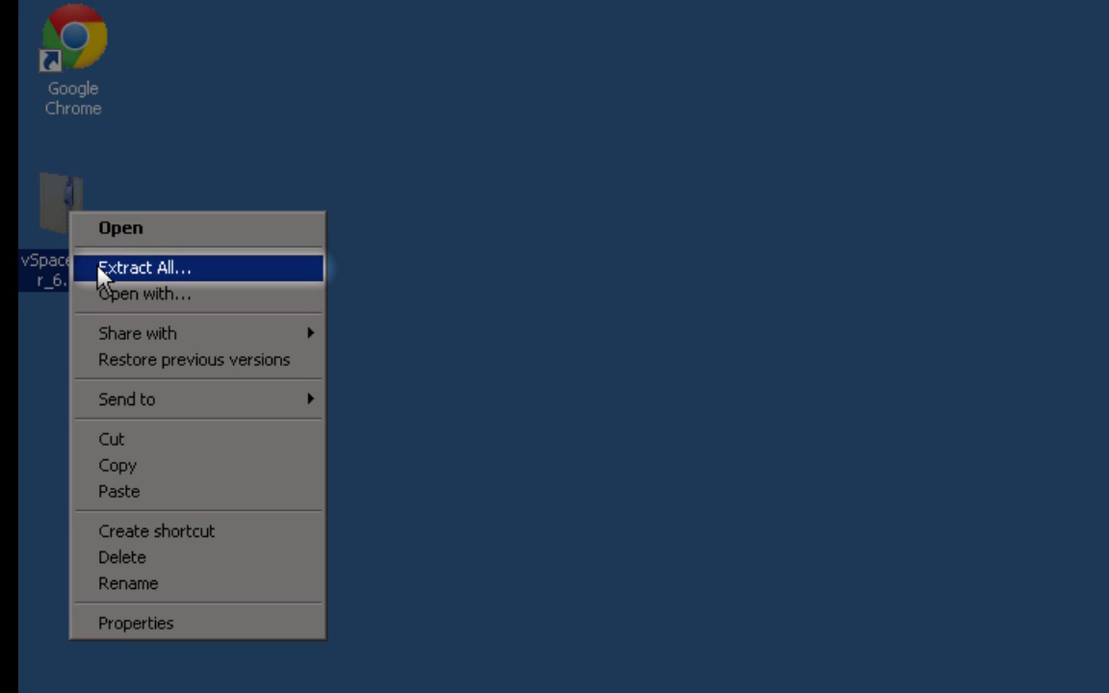
pyautogui.click(154, 267)
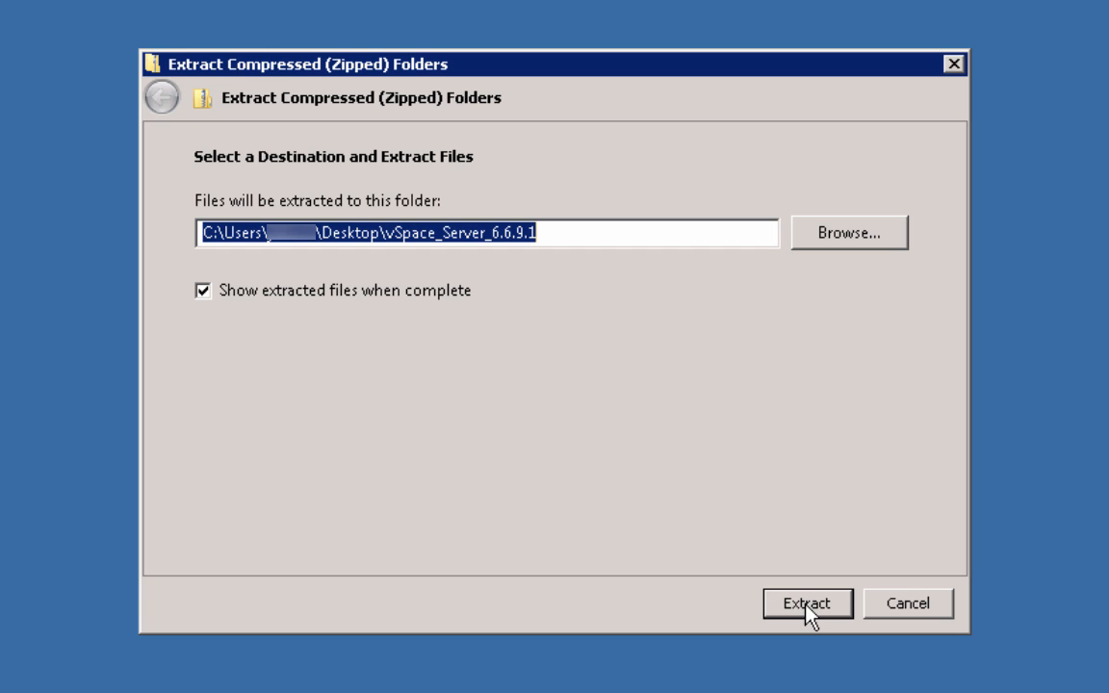
pyautogui.click(807, 605)
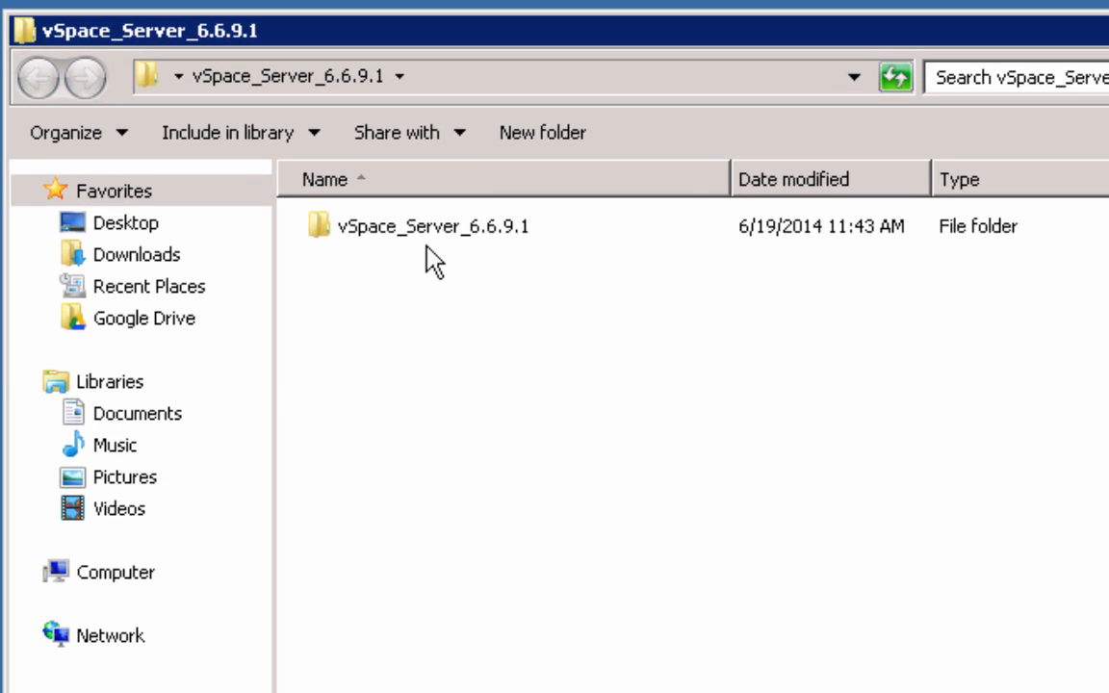
# Step: Enter the extracted vSpace_Server_6.6.9.1 folder and launch the Win_setup installer
pyautogui.click(428, 227)
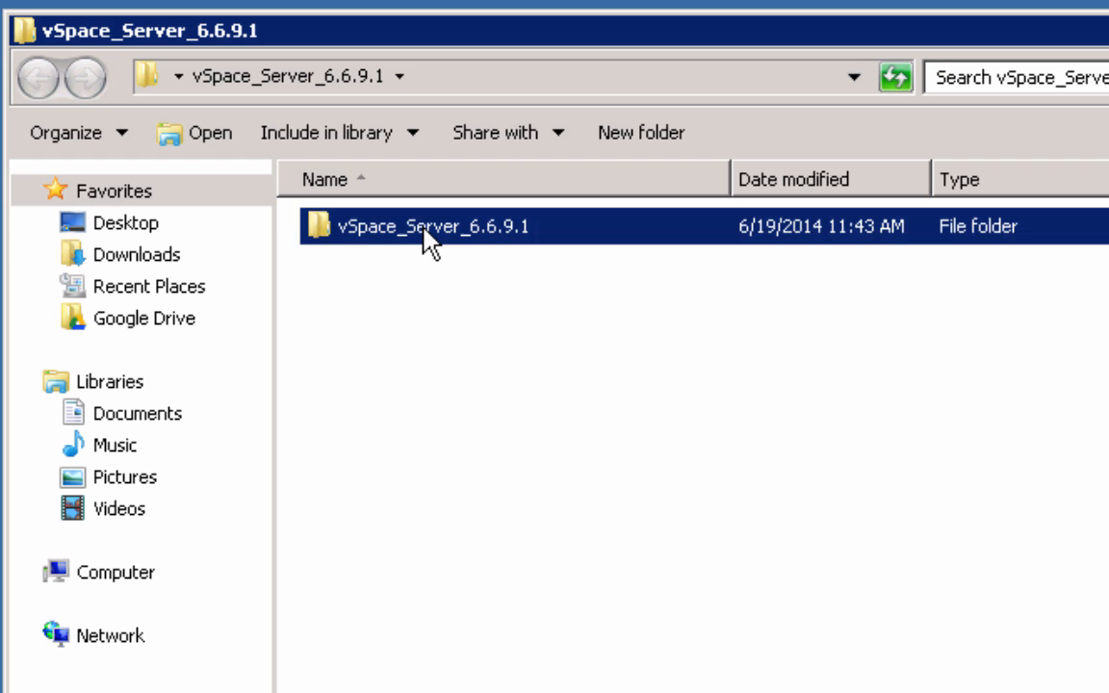
pyautogui.doubleClick(432, 227)
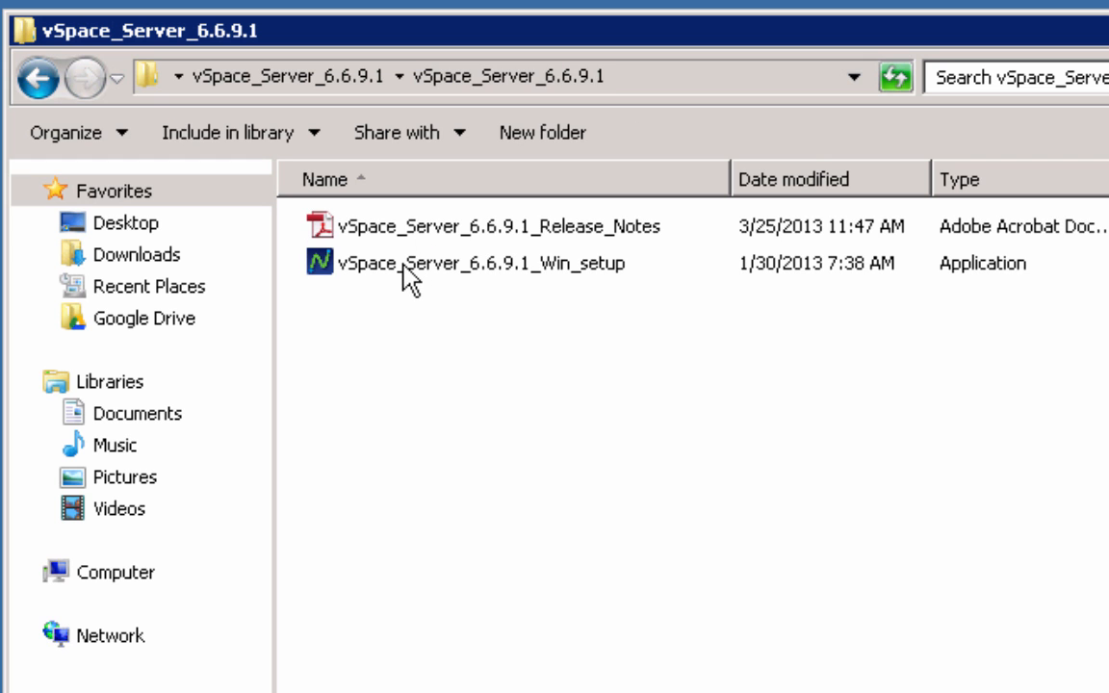
pyautogui.click(462, 262)
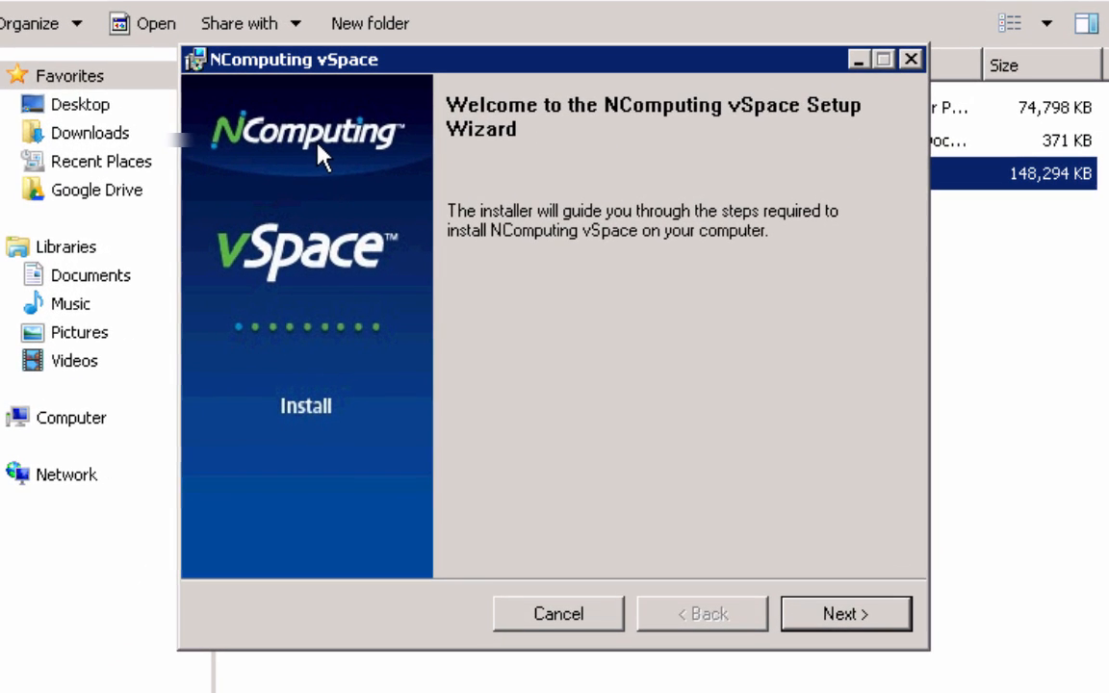
# Step: Move past the welcome and firewall warning and accept the license agreement and terms of use
pyautogui.click(844, 612)
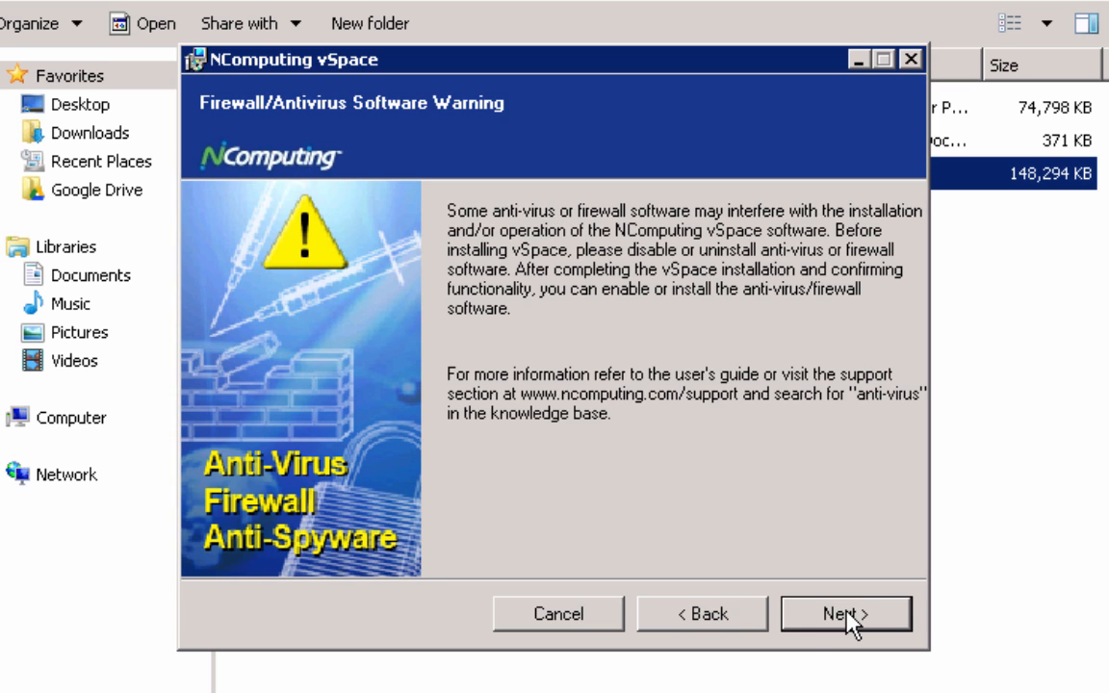
pyautogui.moveTo(665, 231)
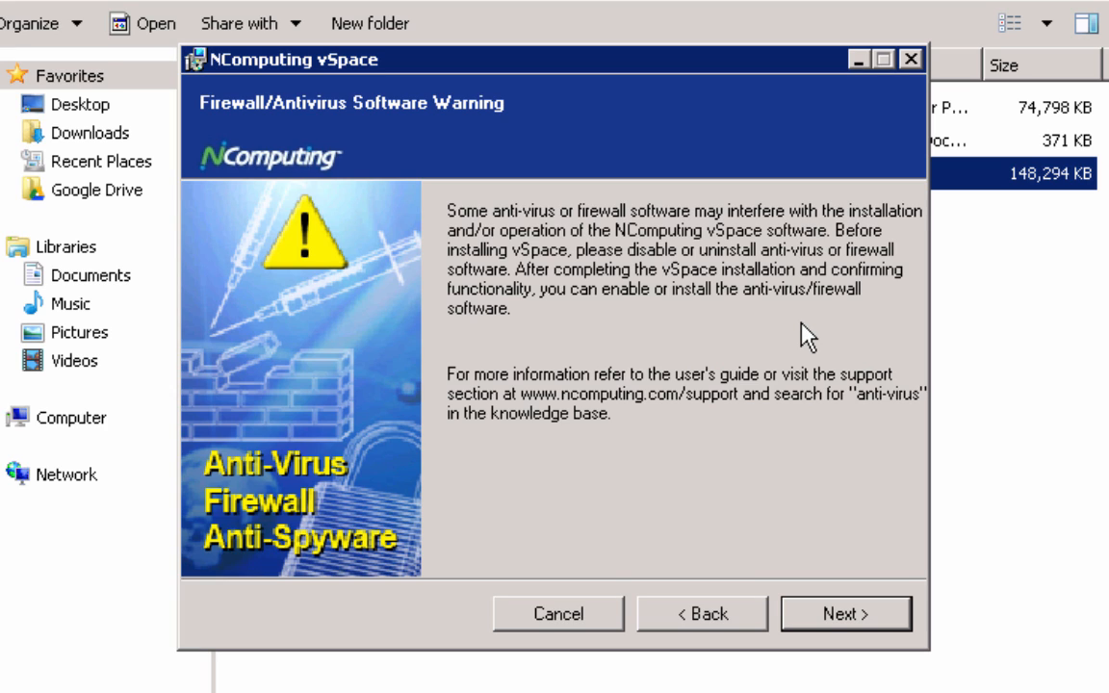
pyautogui.moveTo(846, 612)
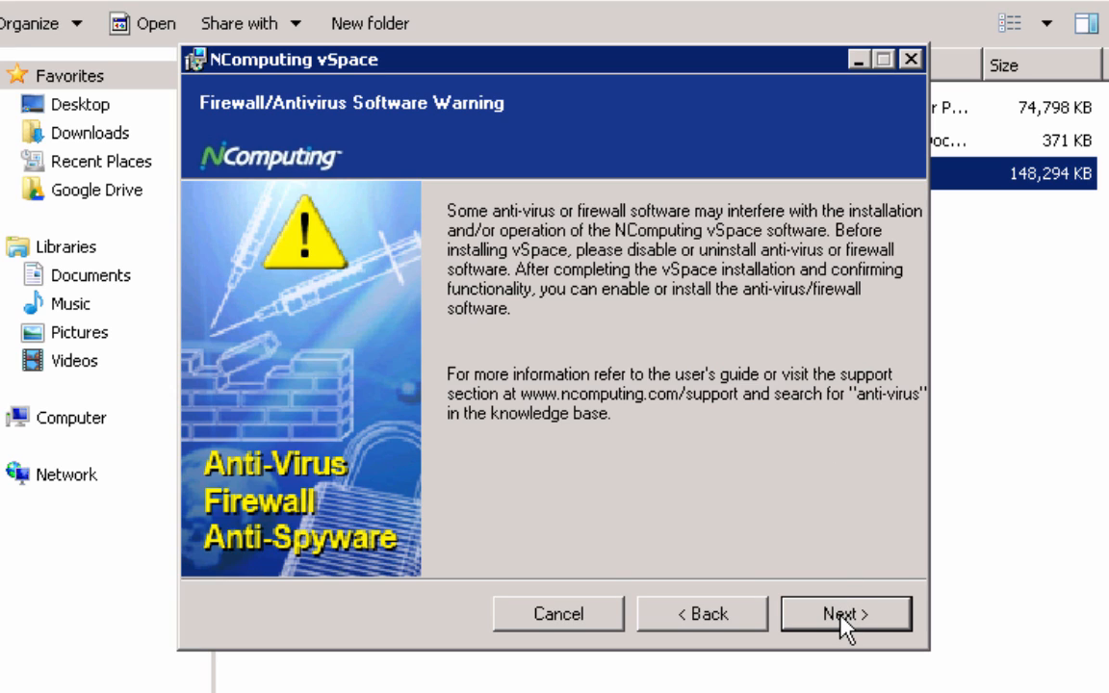
pyautogui.click(846, 612)
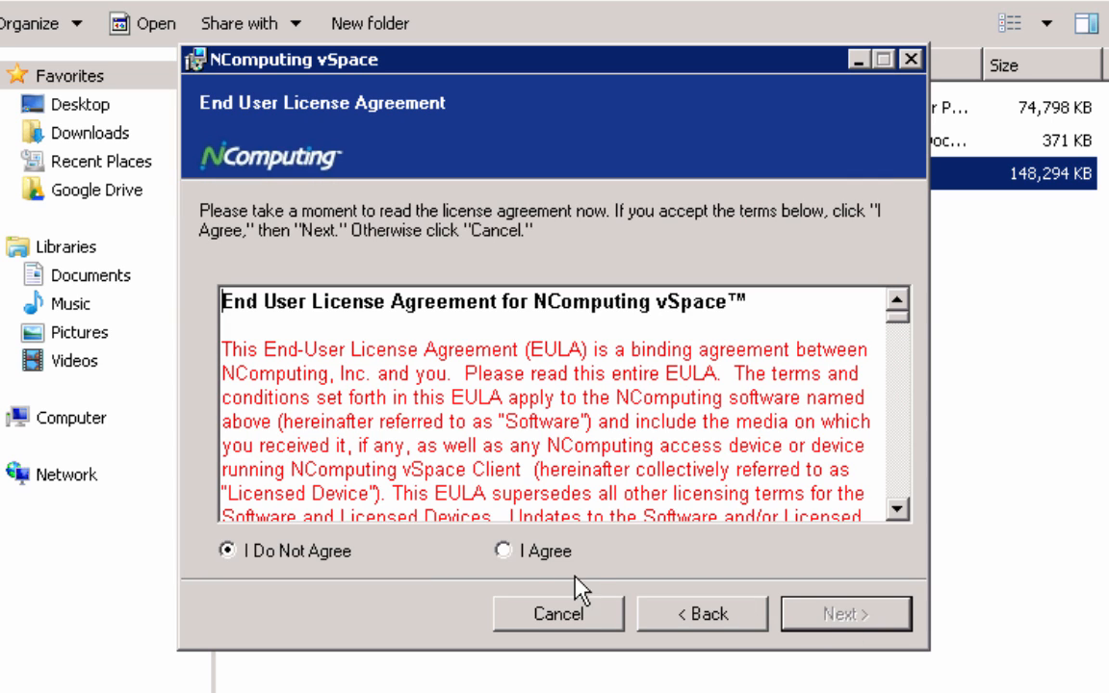
pyautogui.click(505, 553)
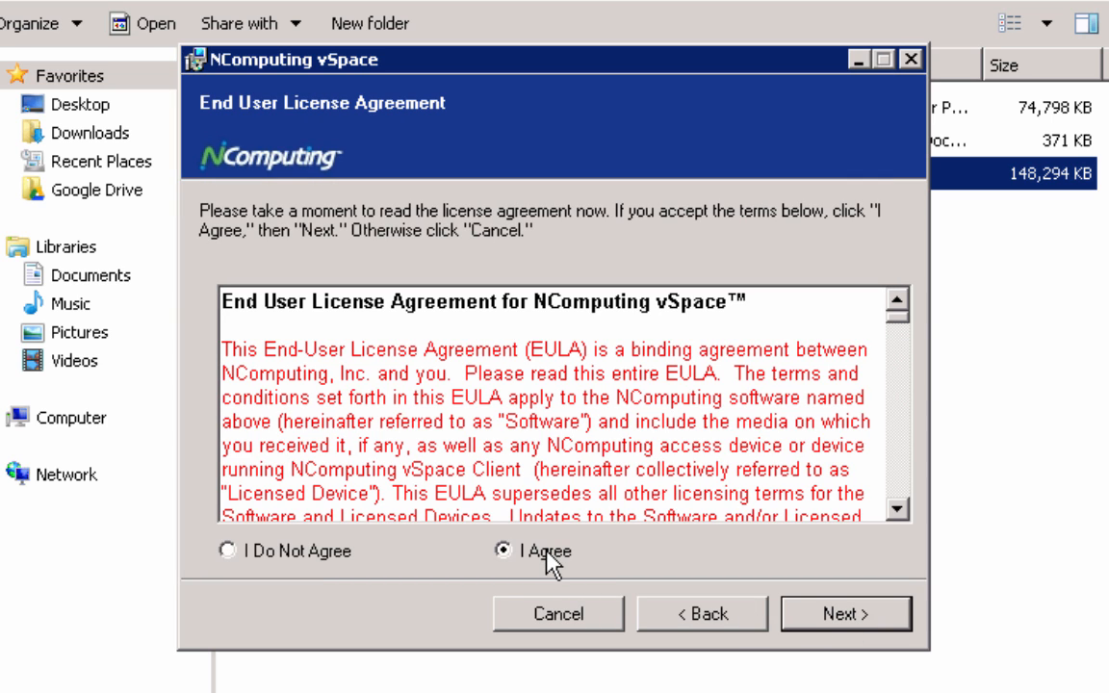
pyautogui.click(212, 554)
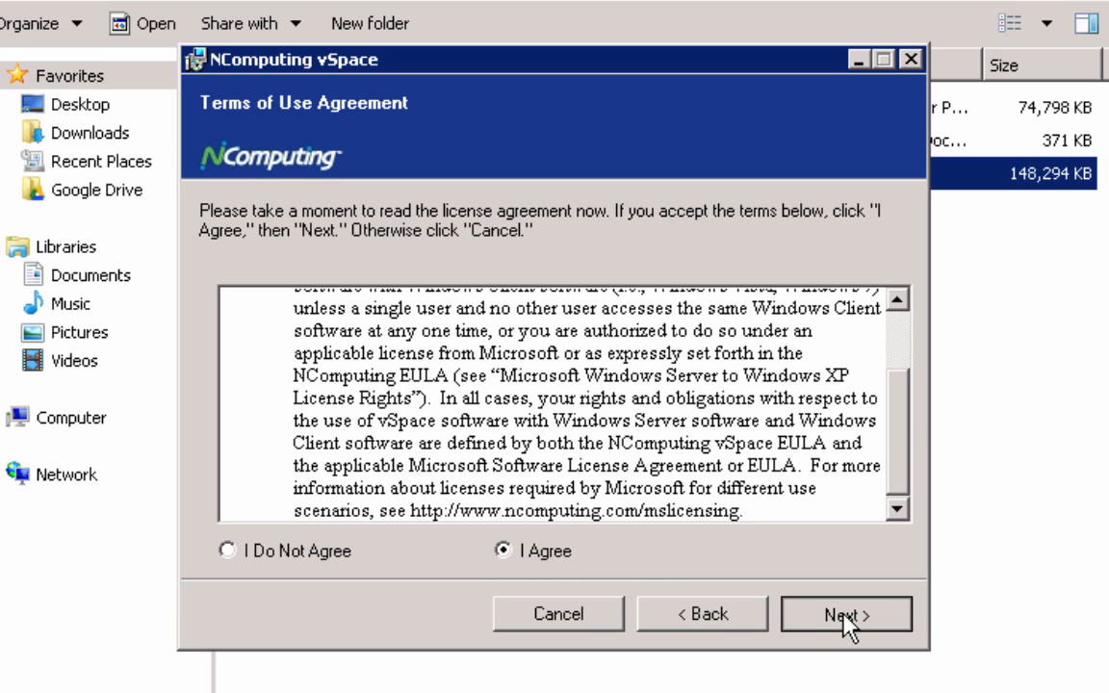
pyautogui.click(845, 612)
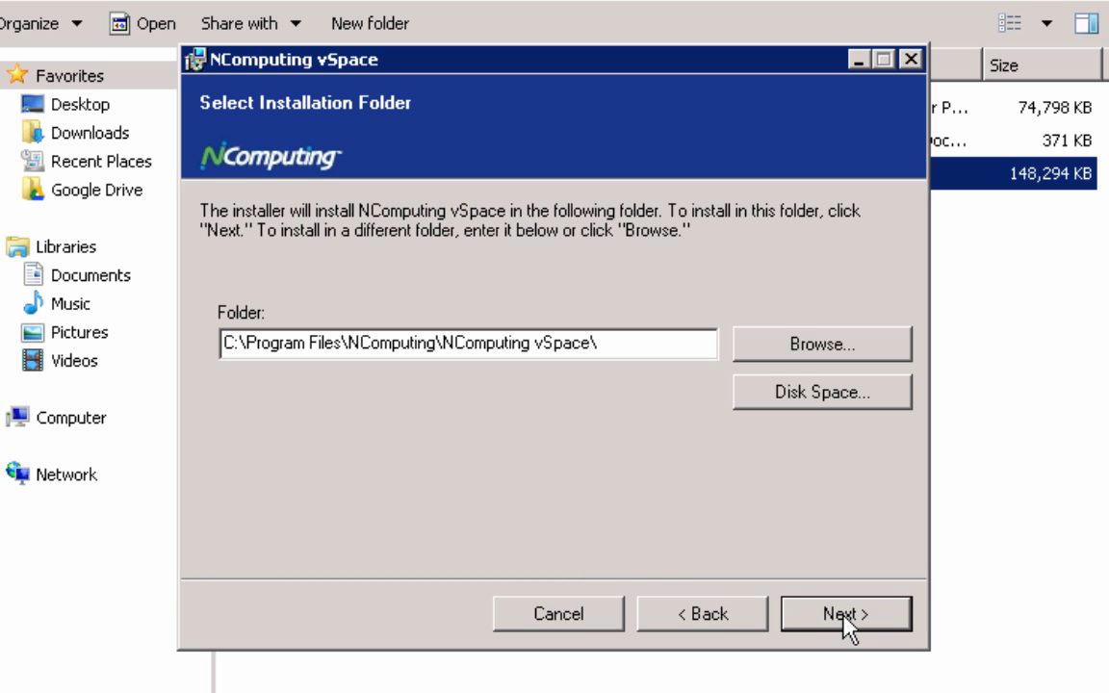
# Step: Keep the default installation folder and confirm to start installing vSpace
pyautogui.click(844, 613)
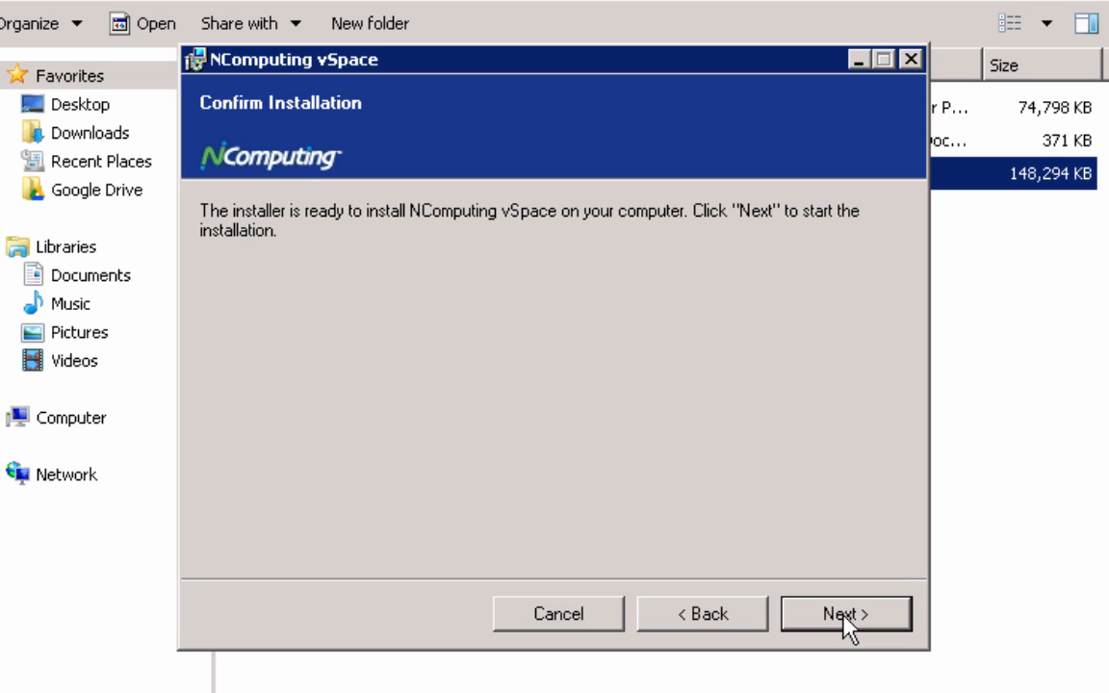
pyautogui.click(843, 613)
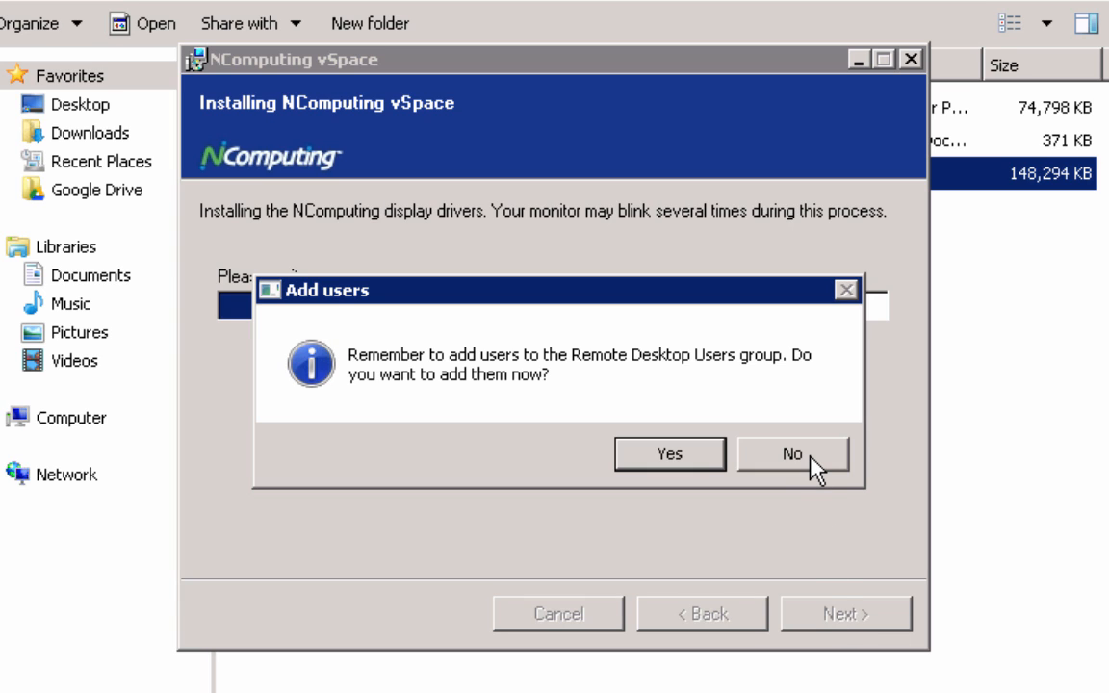
# Step: Decline adding Remote Desktop users, submit the registration details, and close the installer with Reboot checked
pyautogui.click(791, 454)
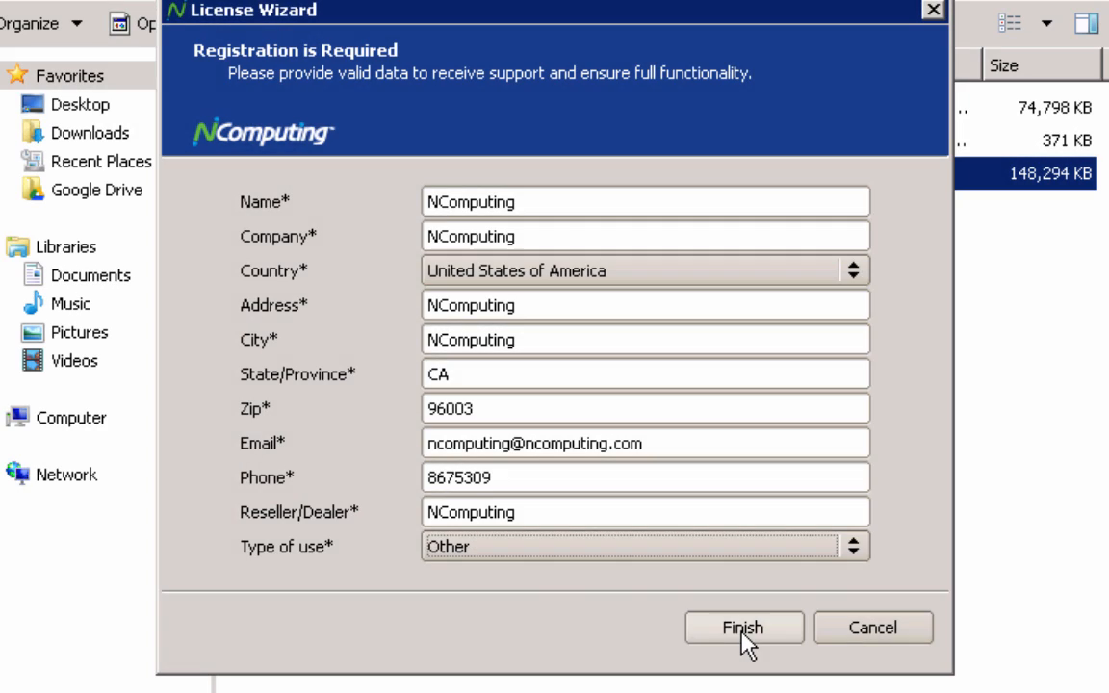
pyautogui.click(743, 628)
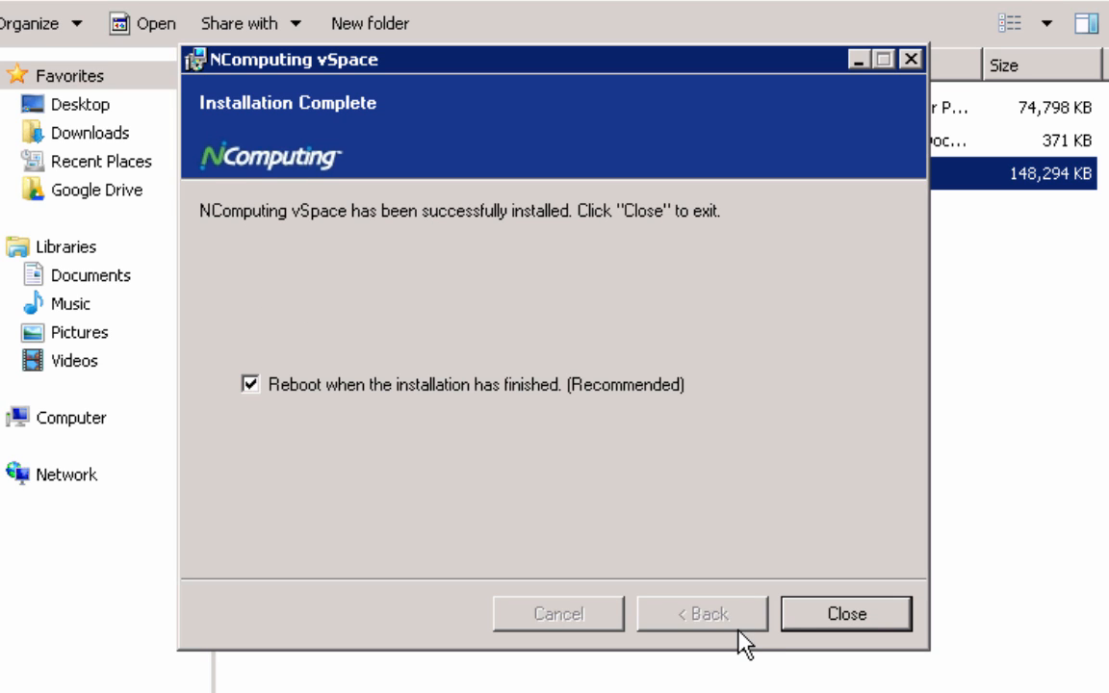
pyautogui.moveTo(362, 393)
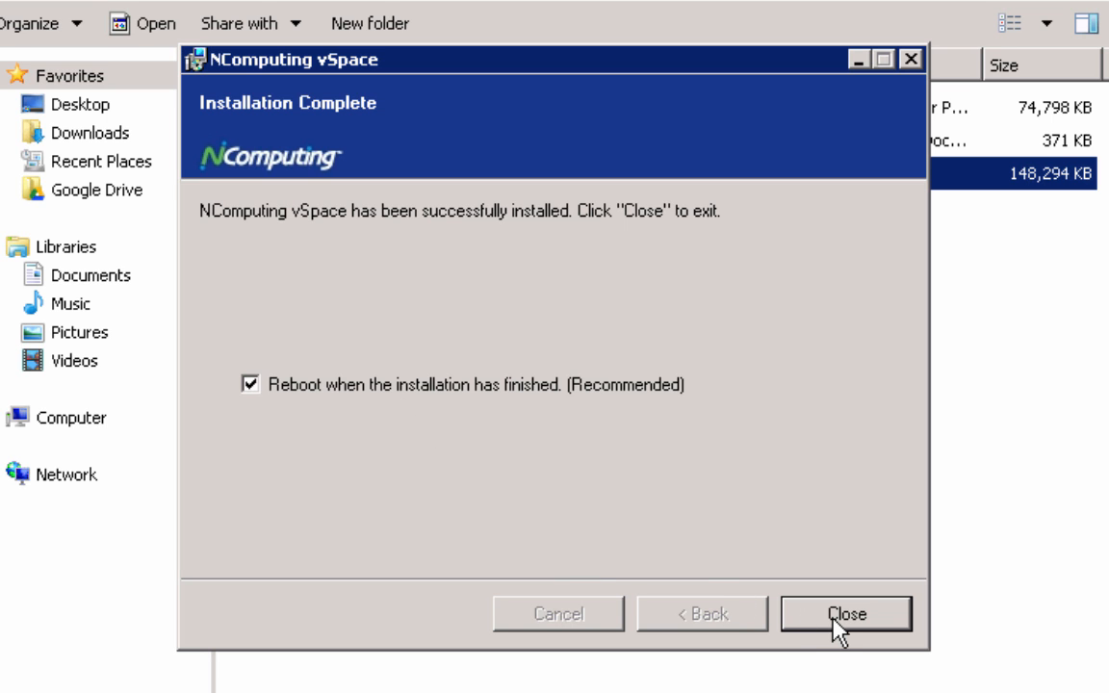
pyautogui.click(845, 612)
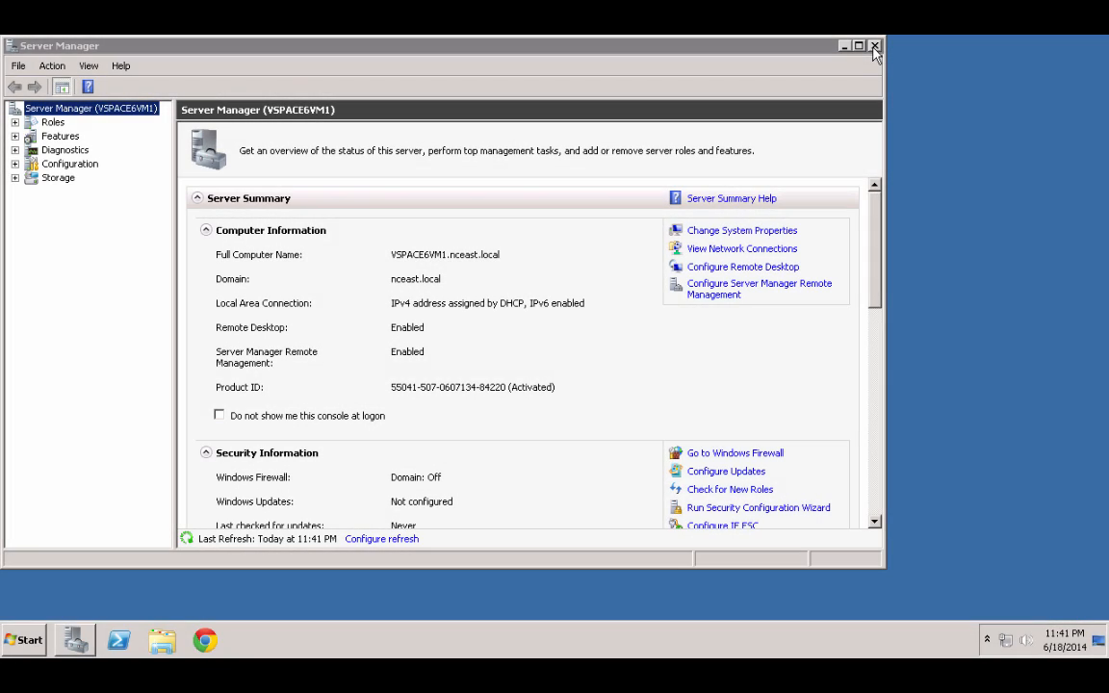
# Step: Close Server Manager, open the vSpace console from the tray icon and agree to register the software
pyautogui.click(874, 46)
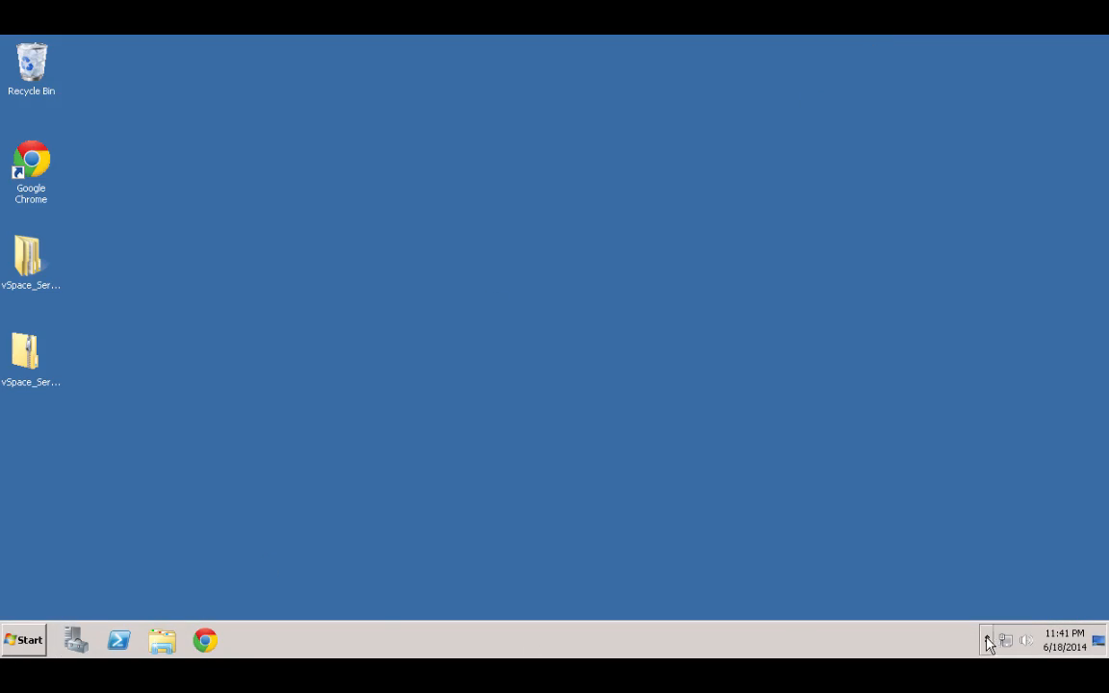
pyautogui.click(986, 641)
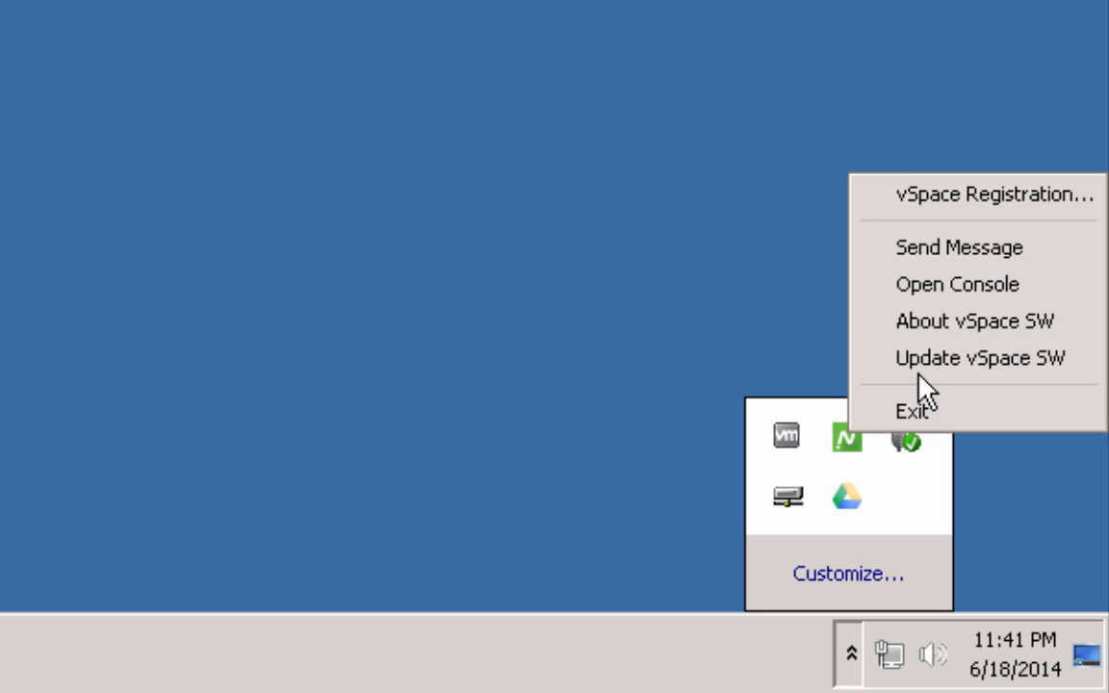
pyautogui.moveTo(963, 285)
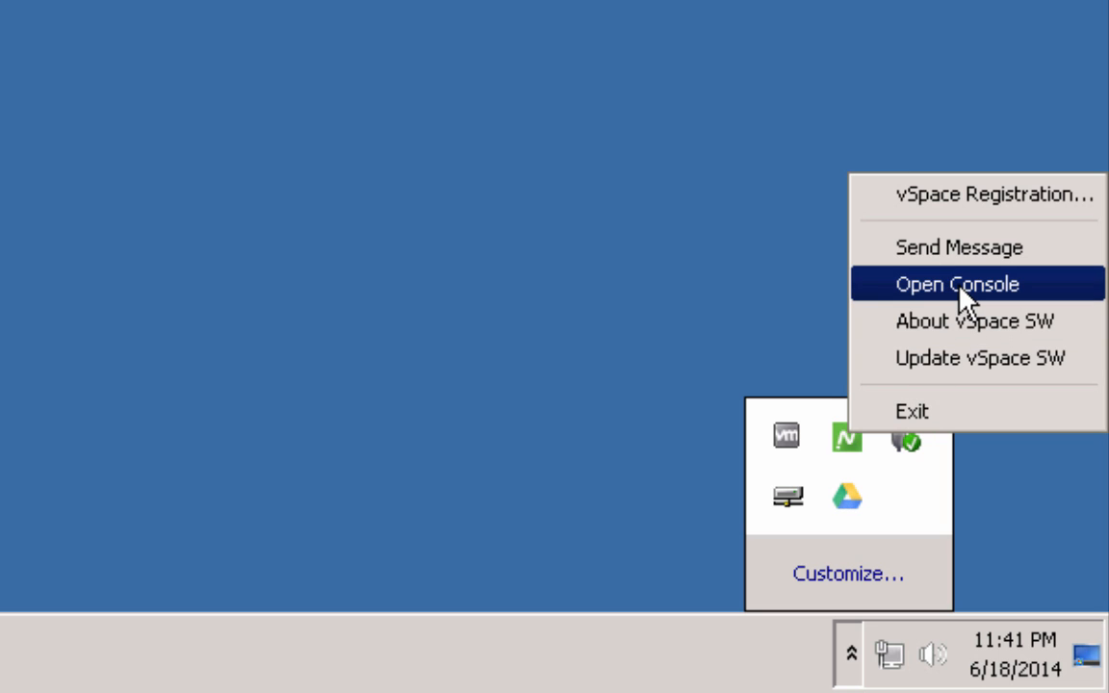
pyautogui.click(957, 283)
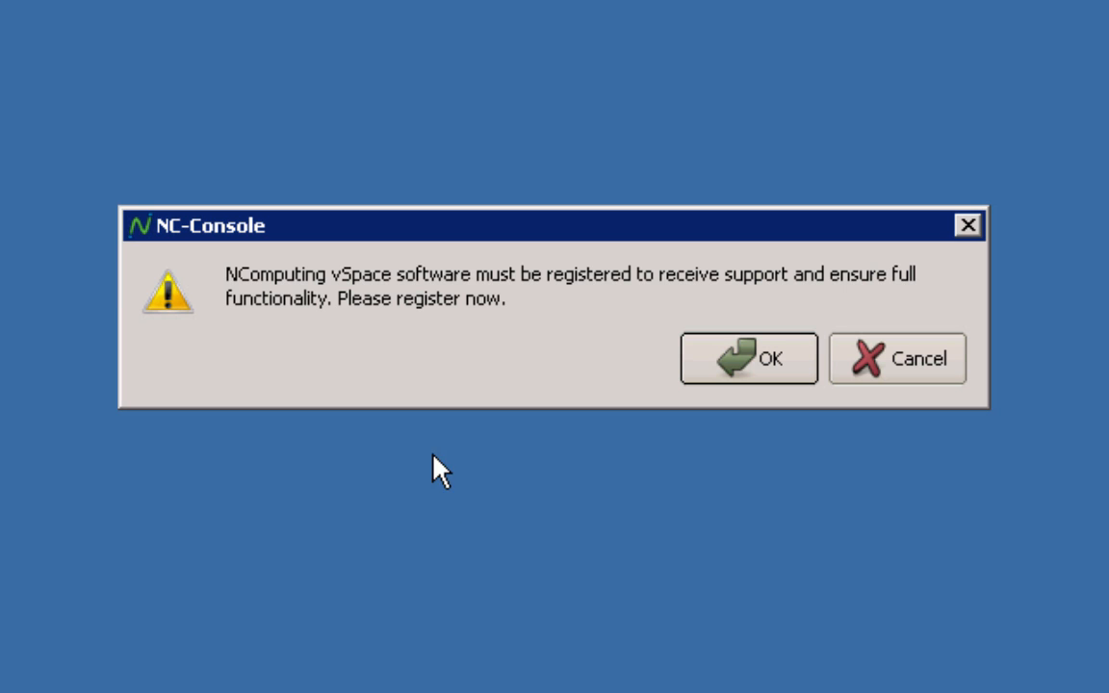
pyautogui.moveTo(761, 292)
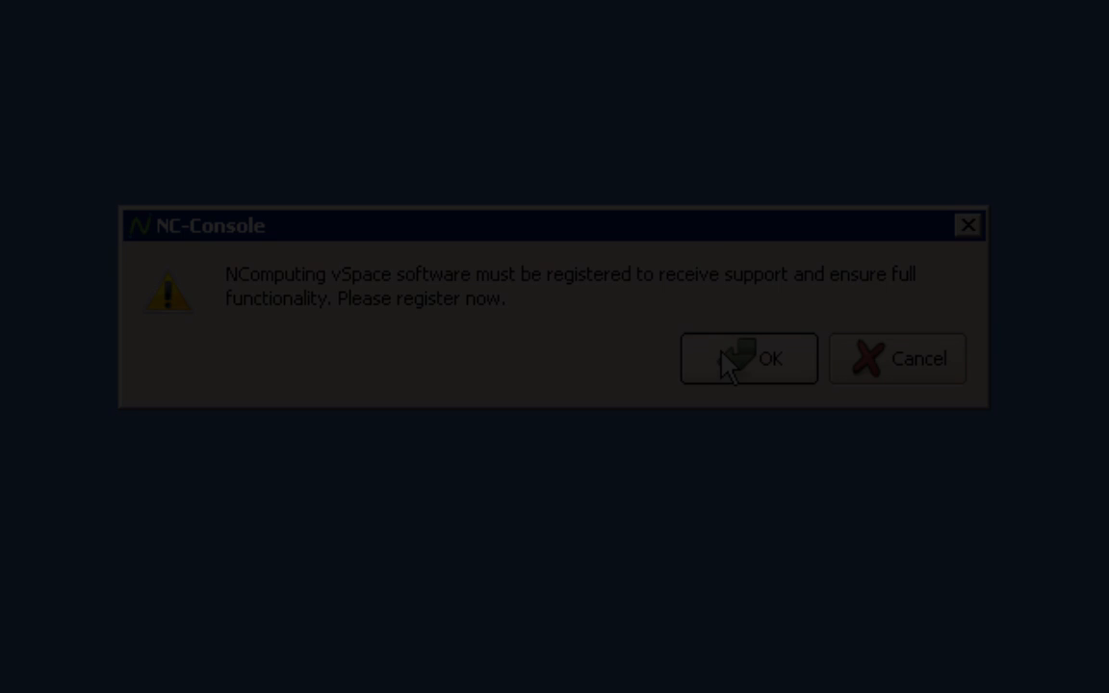
pyautogui.click(749, 359)
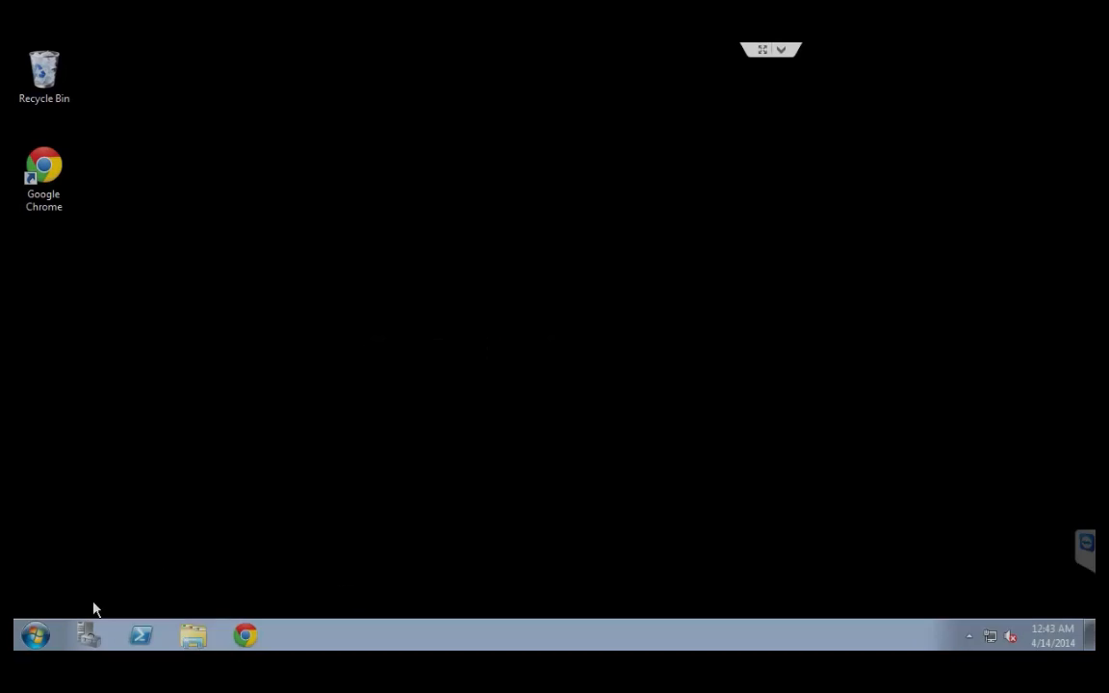
# Step: Launch vSpace registration from the Start menu
pyautogui.click(35, 635)
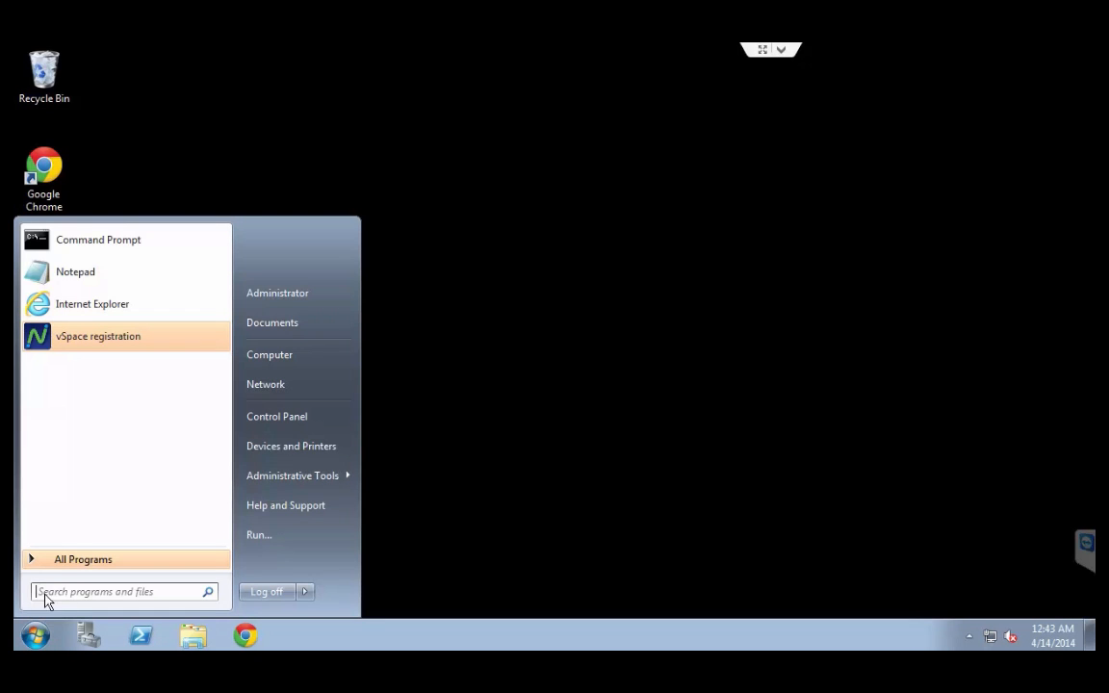
pyautogui.moveTo(97, 335)
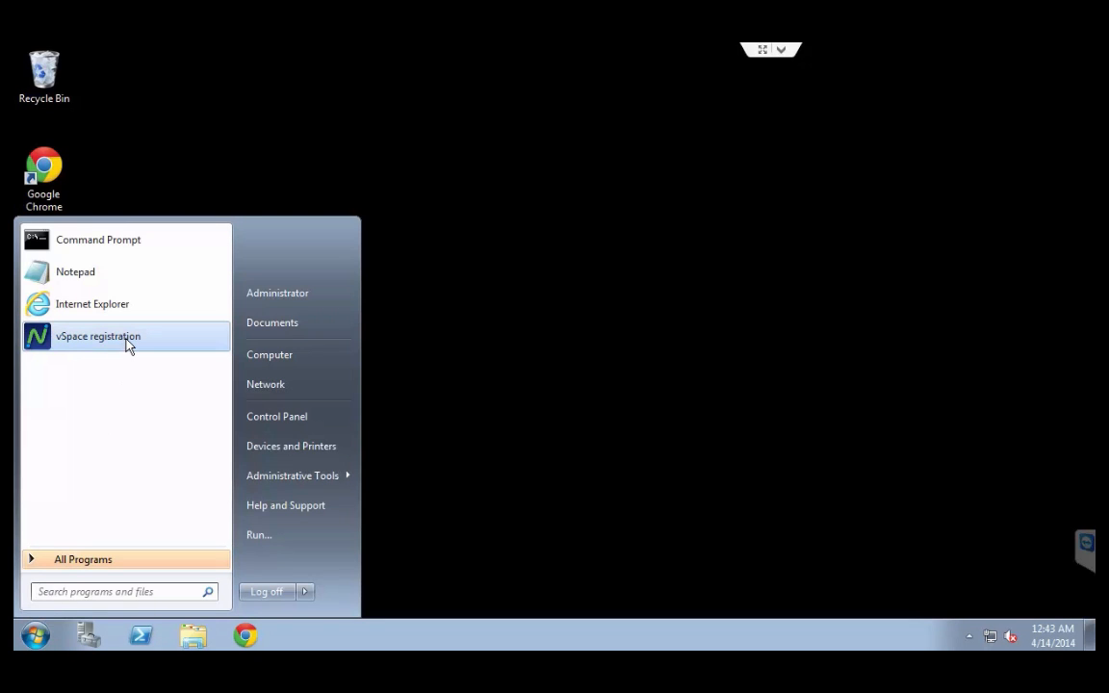
pyautogui.click(97, 335)
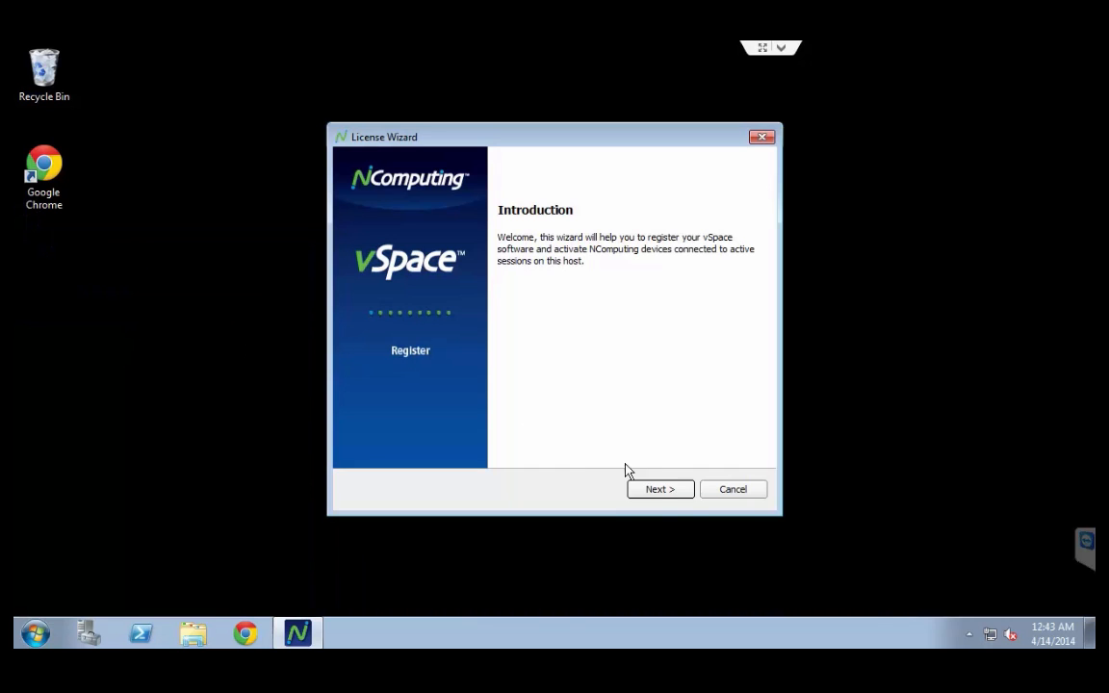
# Step: Start the License Wizard and choose Register vSpace server software
pyautogui.click(659, 489)
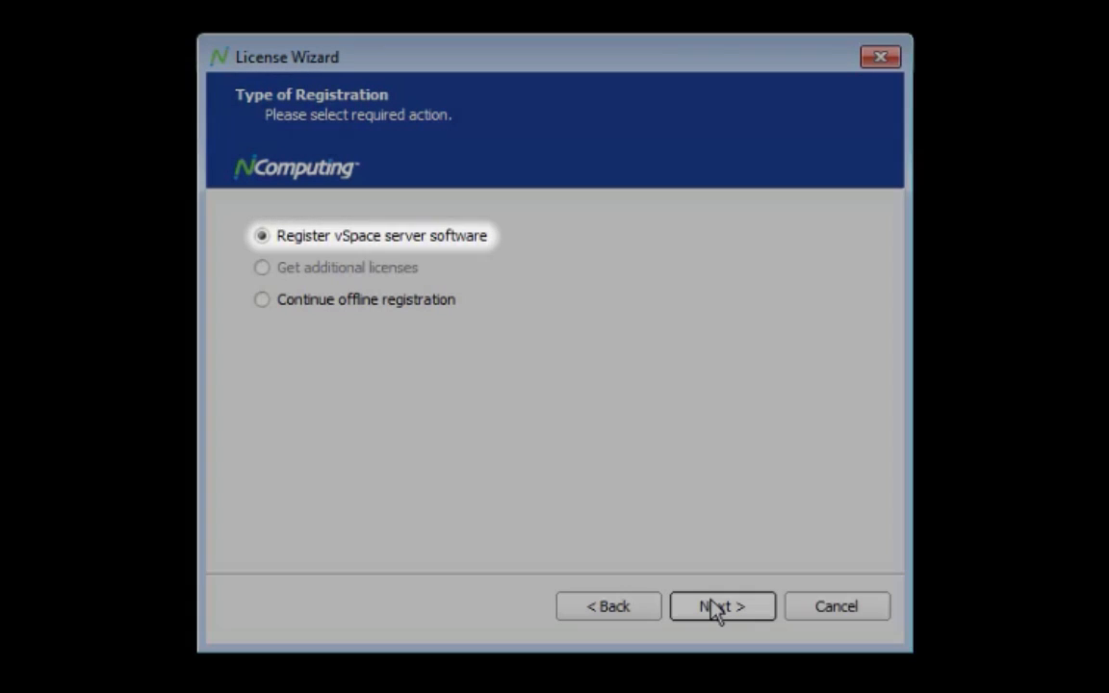
pyautogui.click(722, 605)
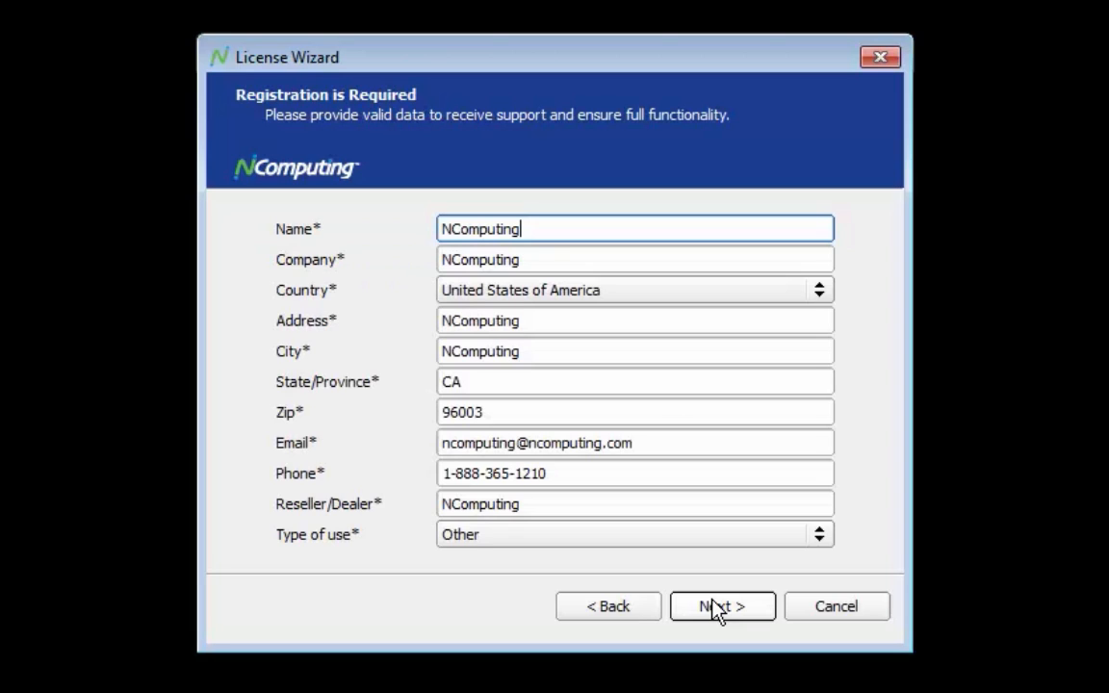
# Step: Submit the registration details and reach the empty connected-devices list
pyautogui.click(722, 604)
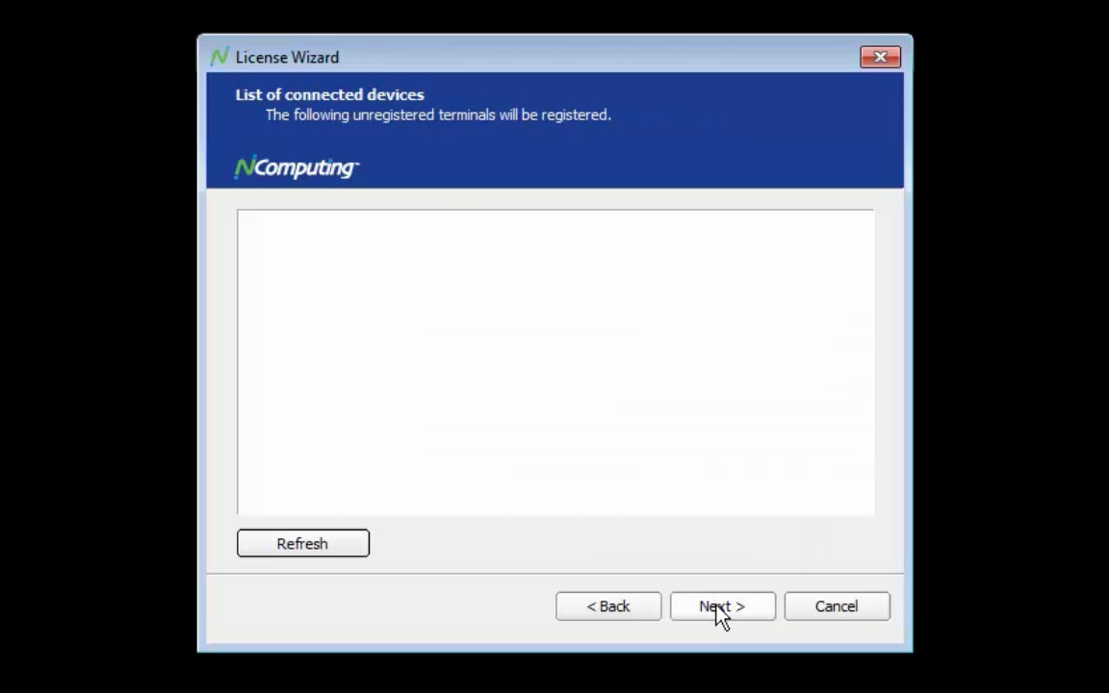
pyautogui.click(302, 543)
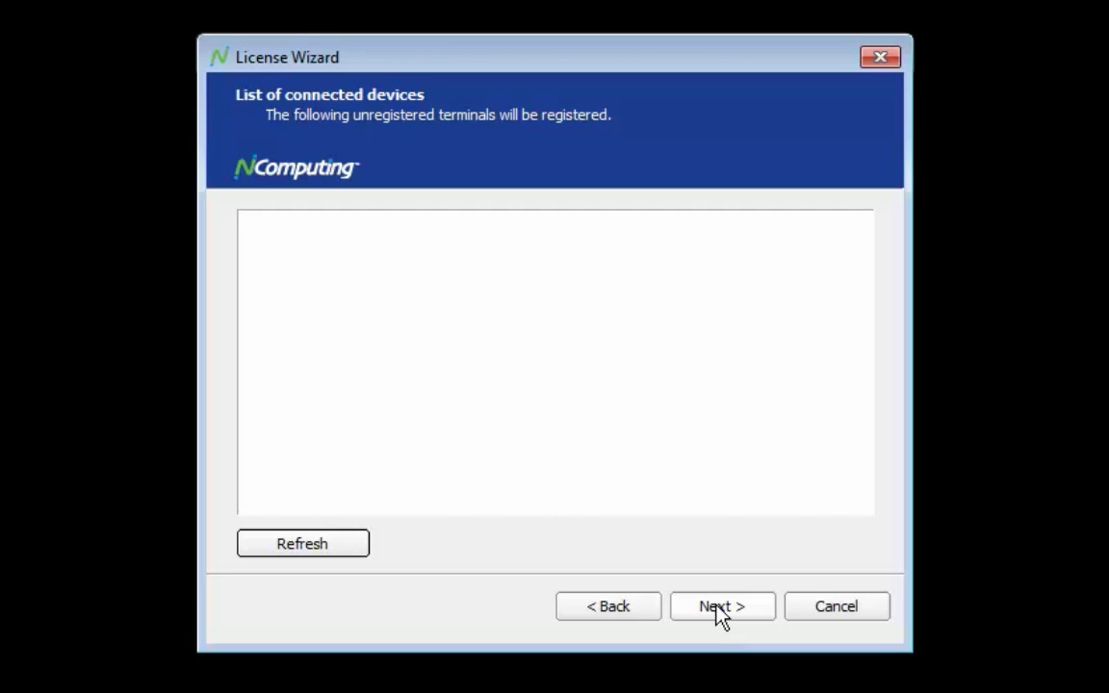
# Step: Advance past devices and server pages with Register online kept, then send the registration from the Summary
pyautogui.click(722, 605)
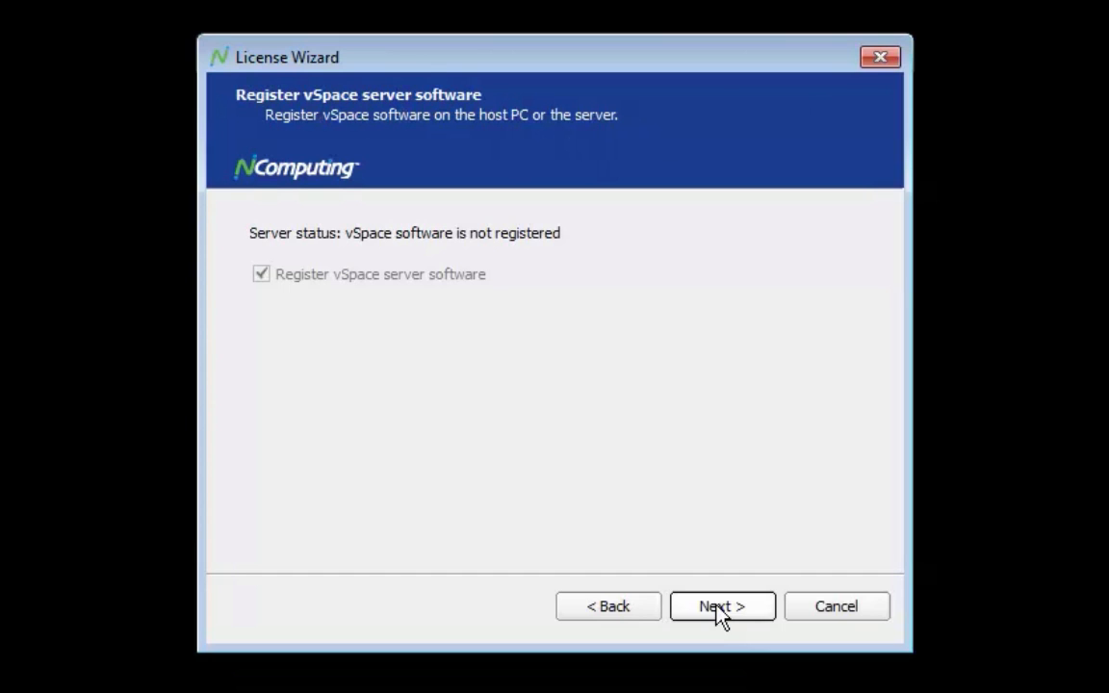
pyautogui.click(723, 604)
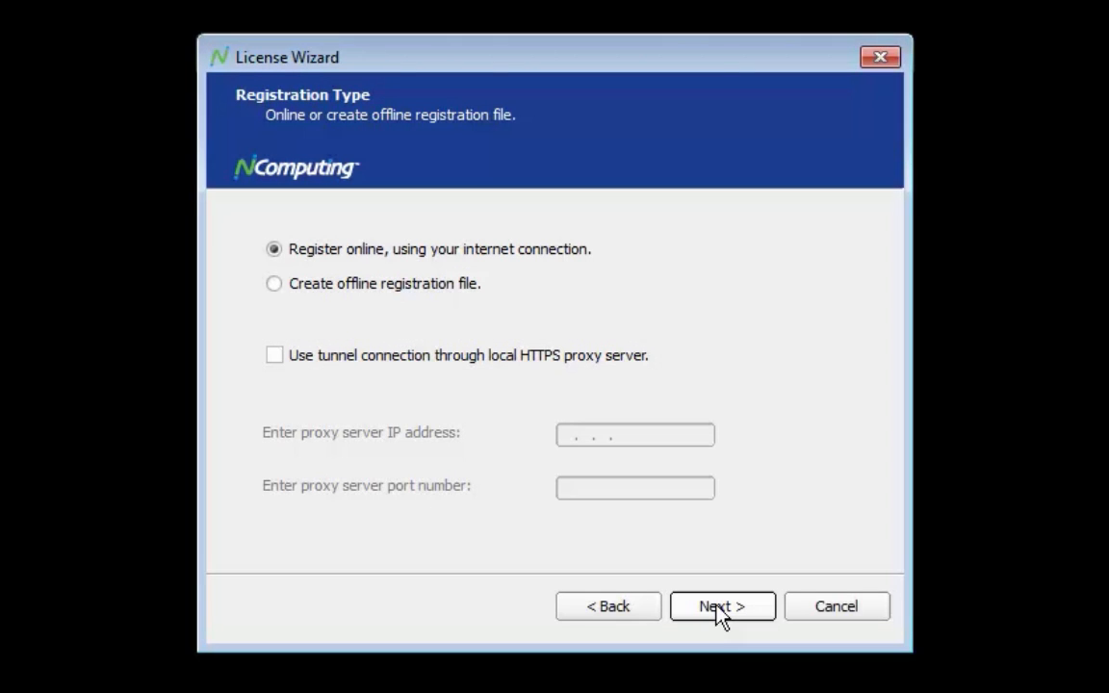
pyautogui.click(723, 605)
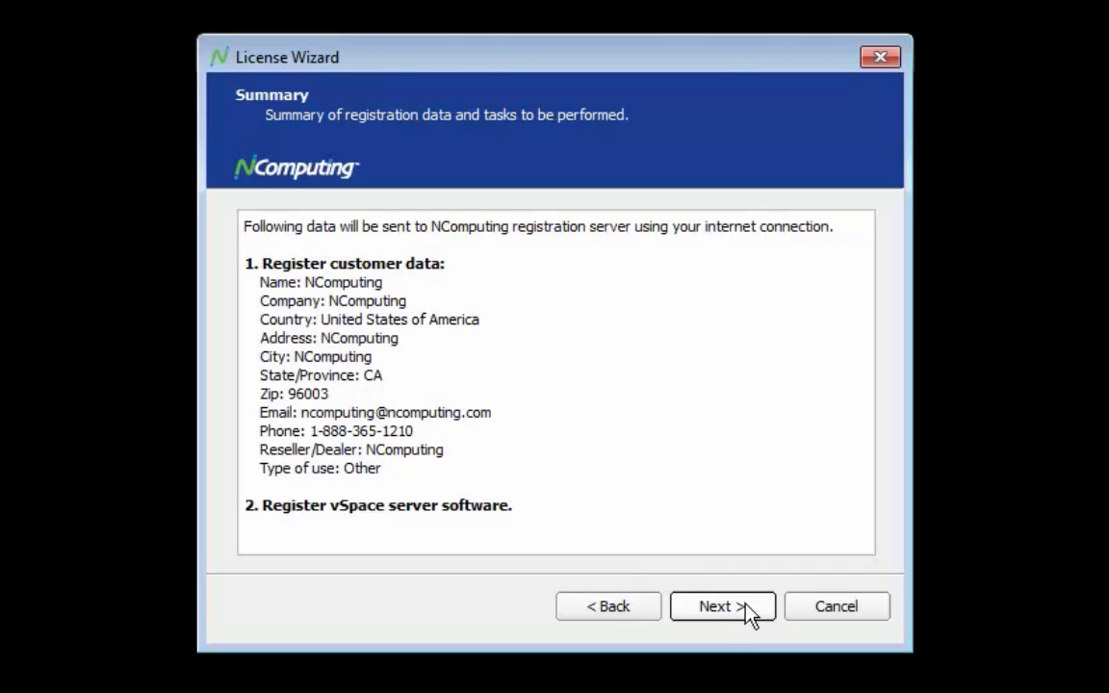
pyautogui.click(722, 604)
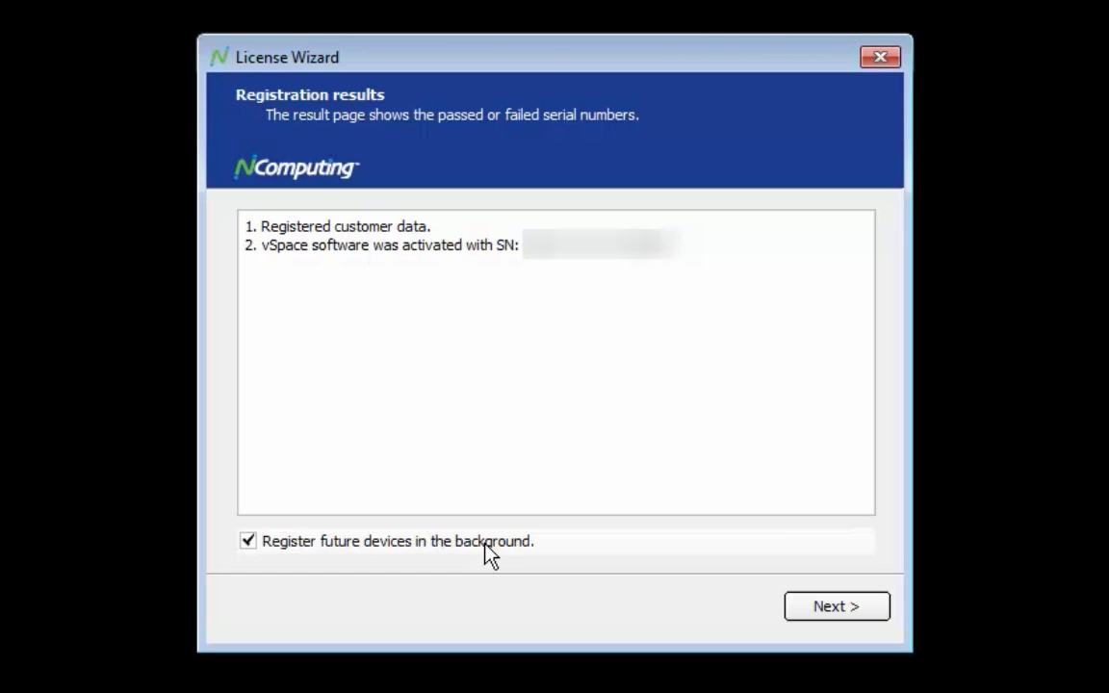
pyautogui.moveTo(913, 635)
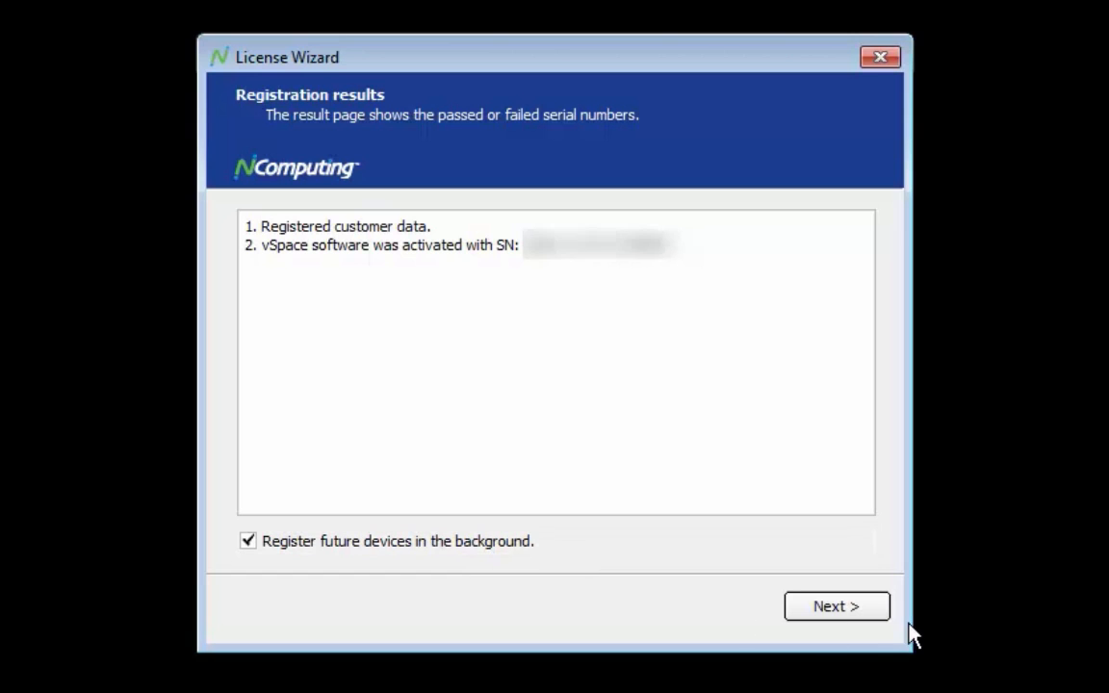
# Step: Move past the registration results and finish, closing the License Wizard
pyautogui.click(836, 605)
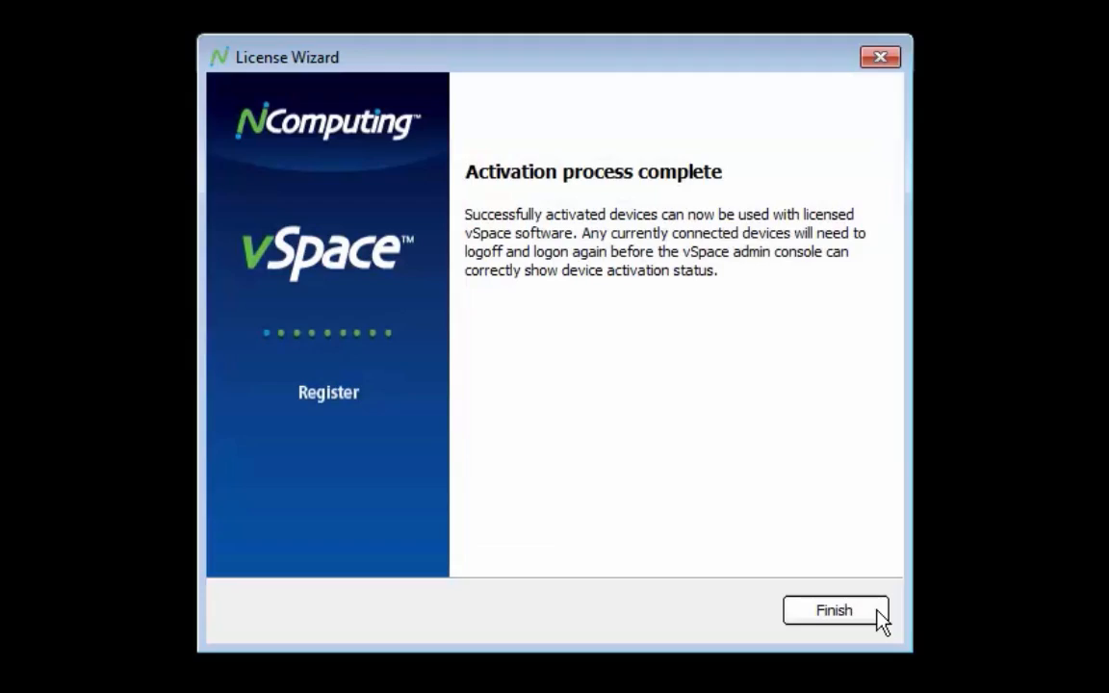
pyautogui.click(834, 610)
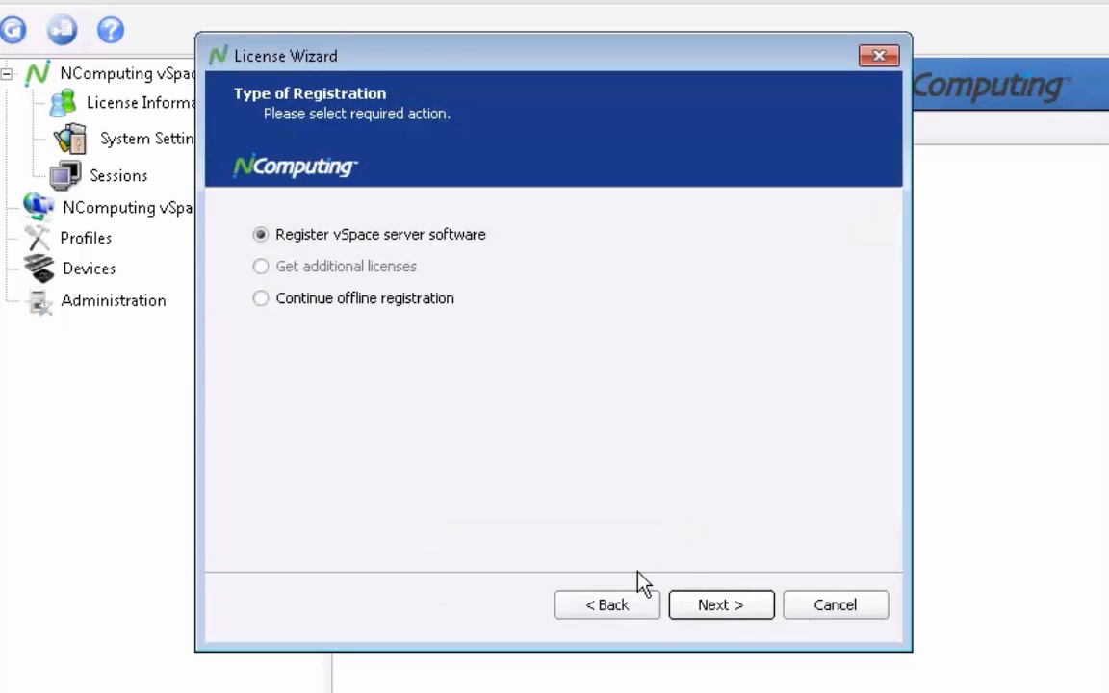
# Step: Advance through customer details, devices and server pages to the Register Offline page
pyautogui.click(720, 605)
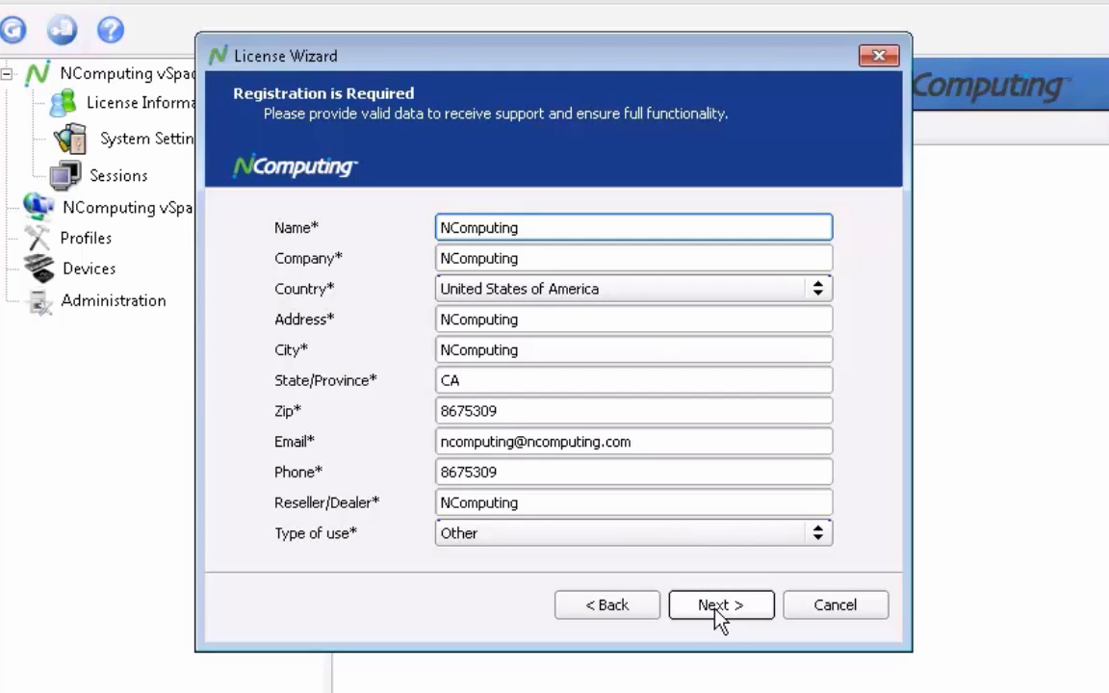
pyautogui.click(720, 605)
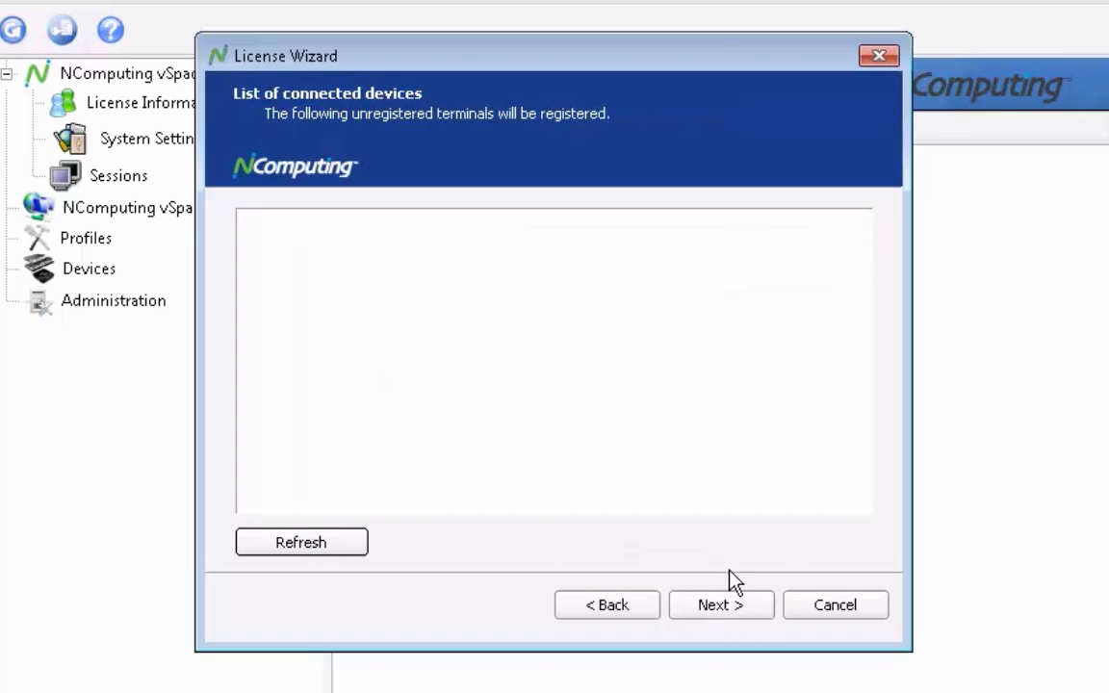
pyautogui.click(721, 604)
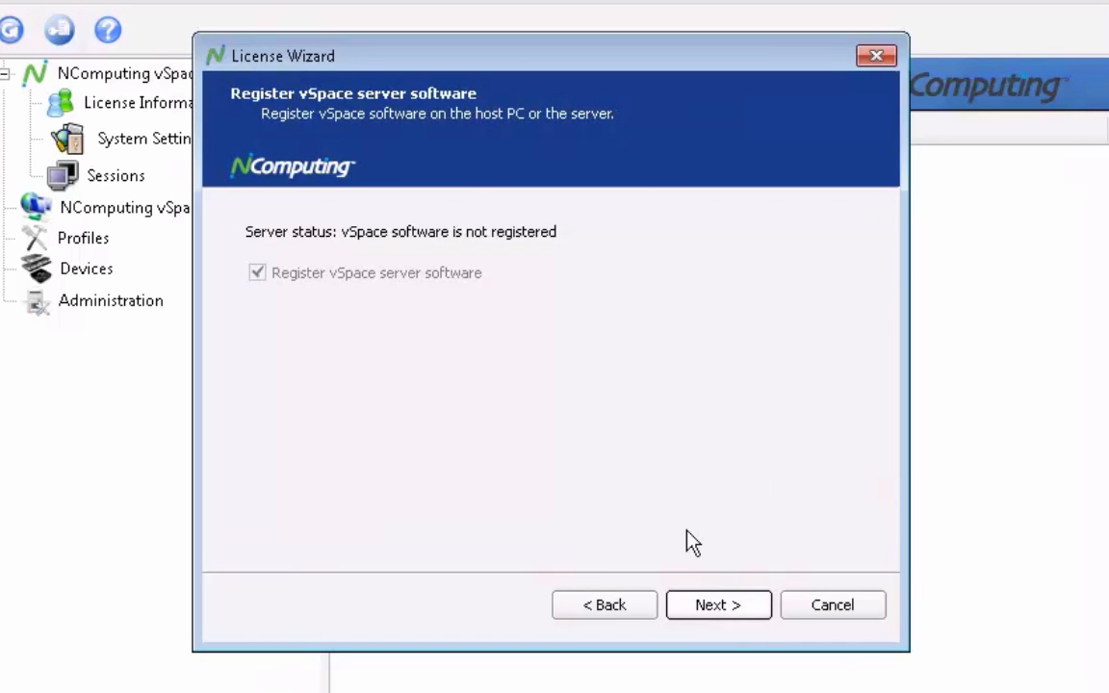
pyautogui.moveTo(711, 563)
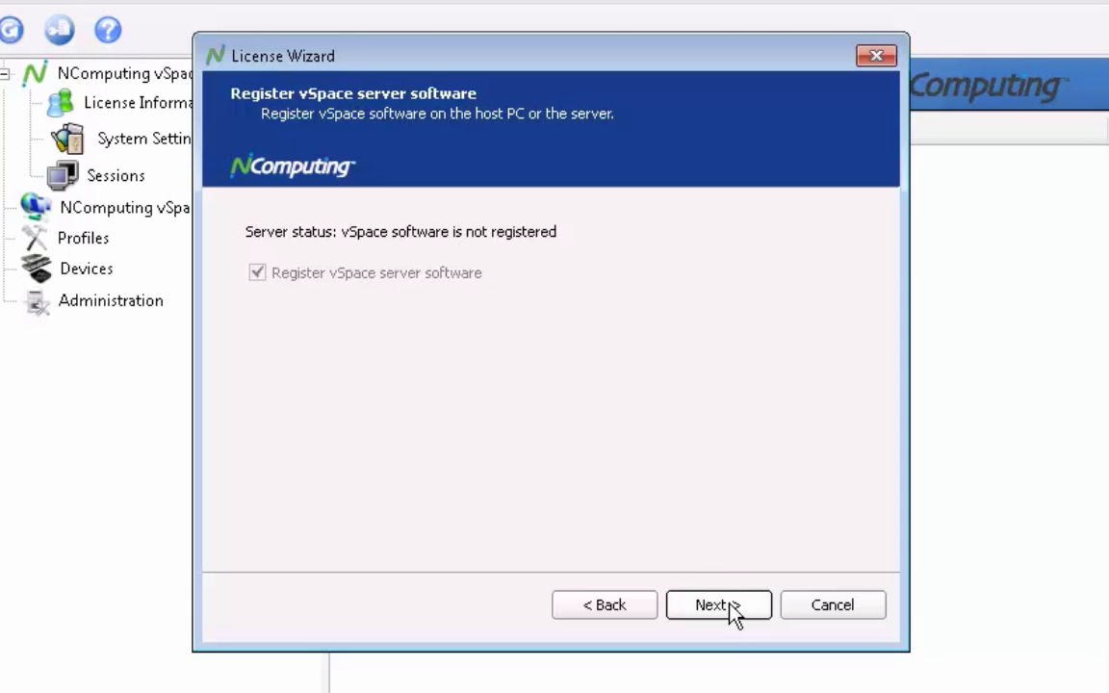
pyautogui.click(717, 605)
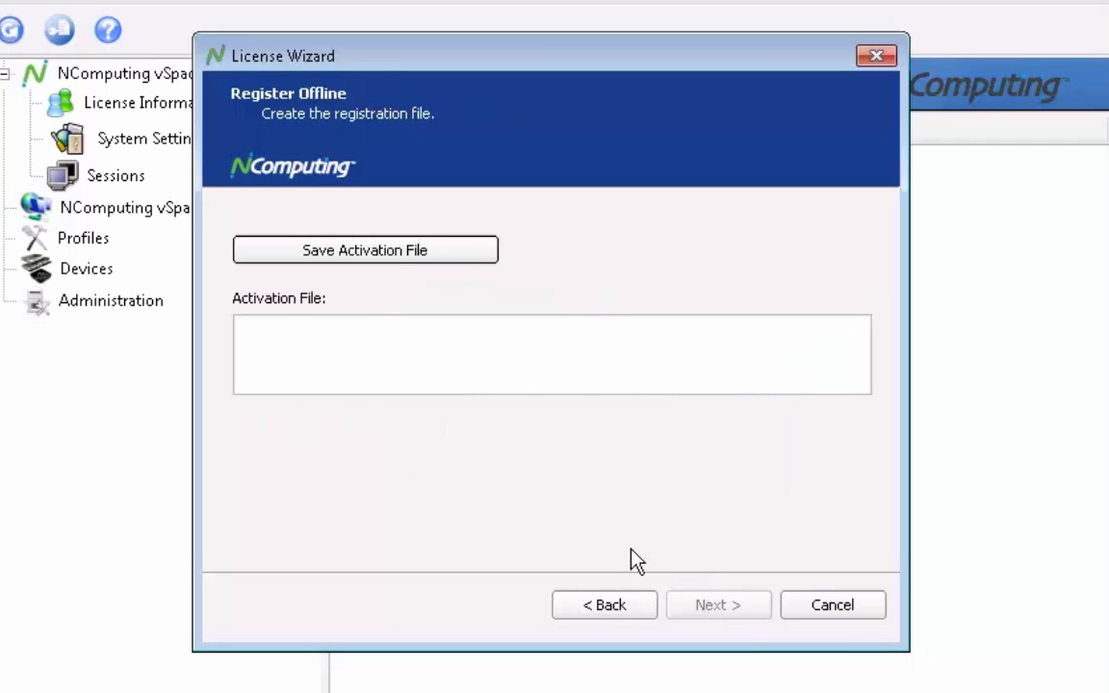
# Step: Save the offline activation file activation.oof to the Desktop
pyautogui.click(366, 251)
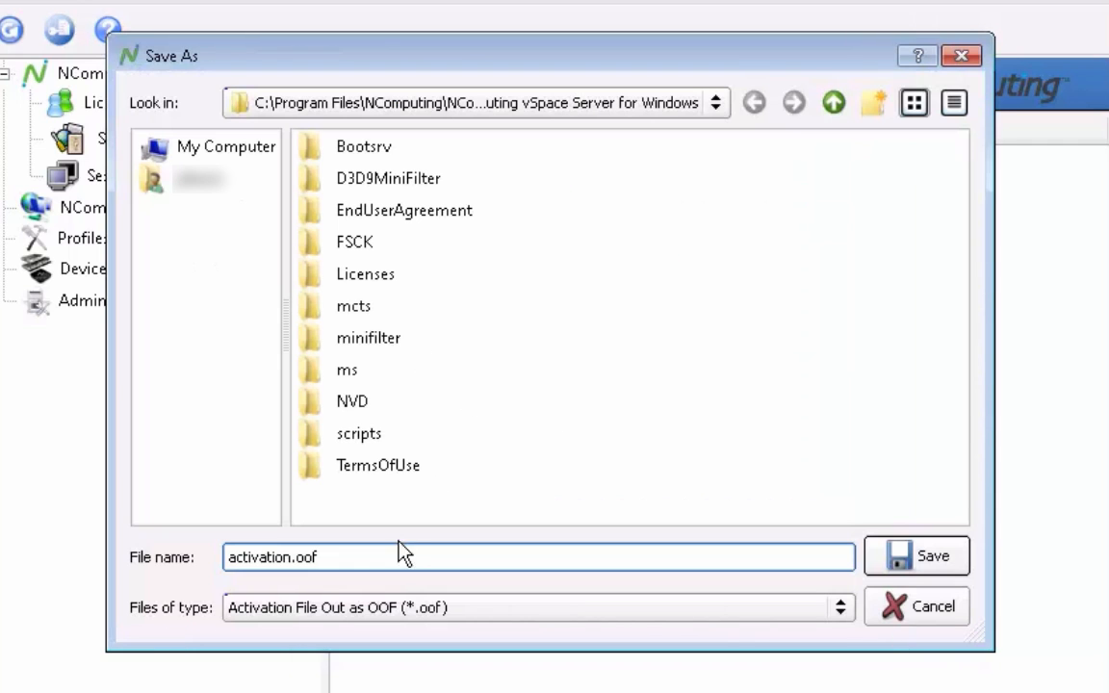
pyautogui.click(202, 177)
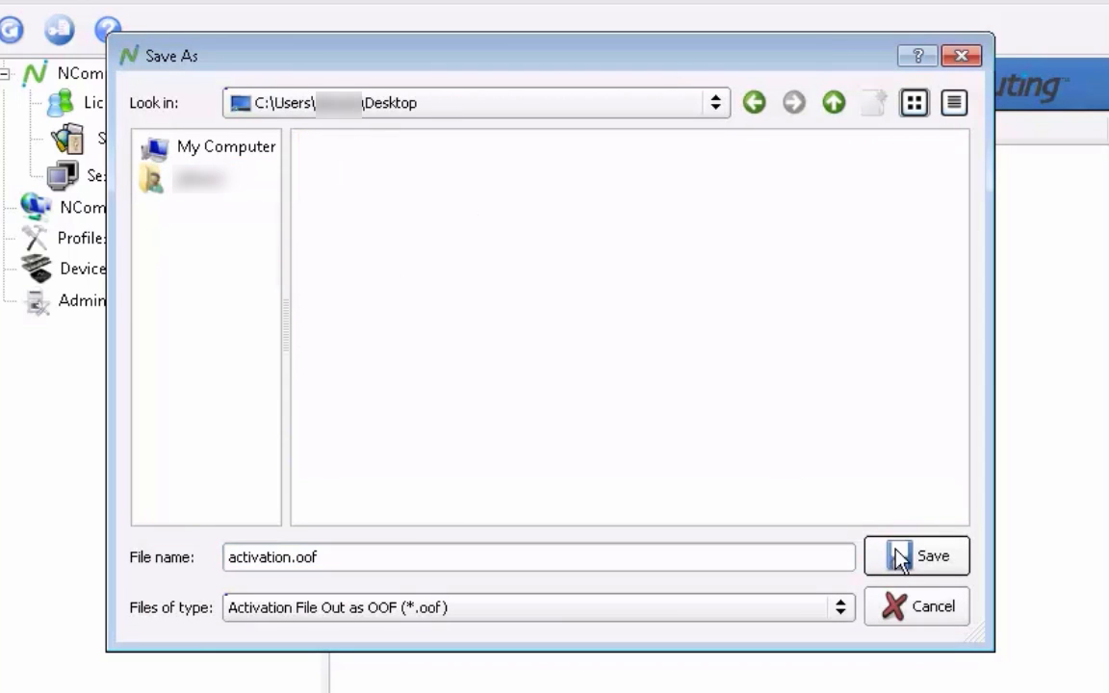
pyautogui.click(917, 557)
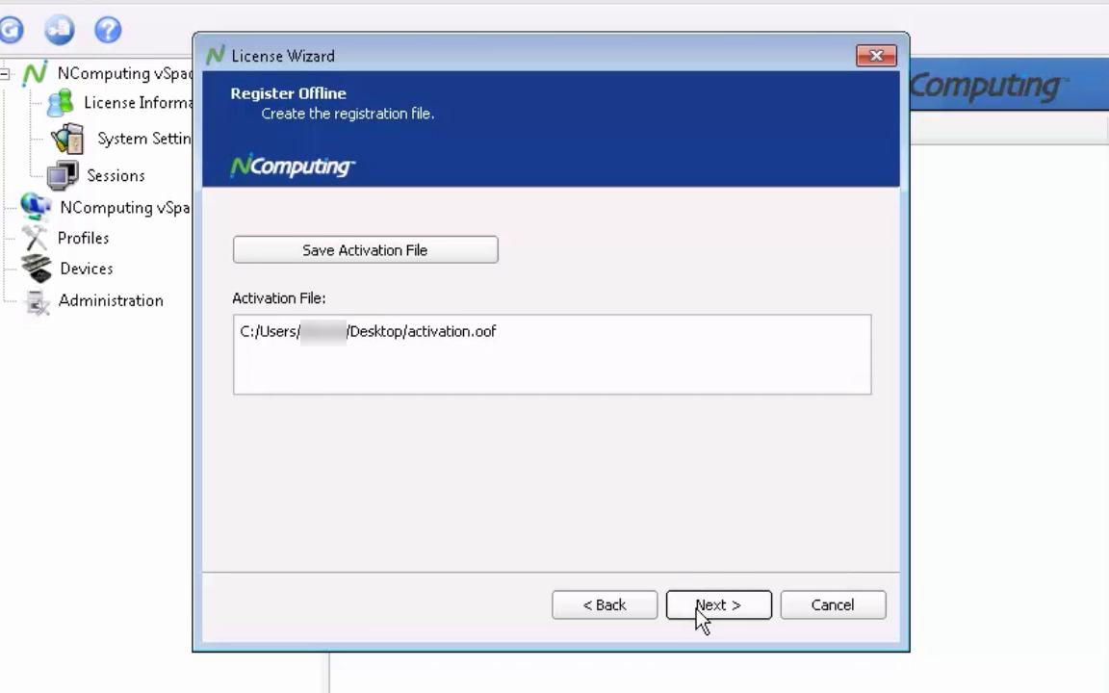
# Step: Confirm the registration summary to finish creating the activation file
pyautogui.click(717, 604)
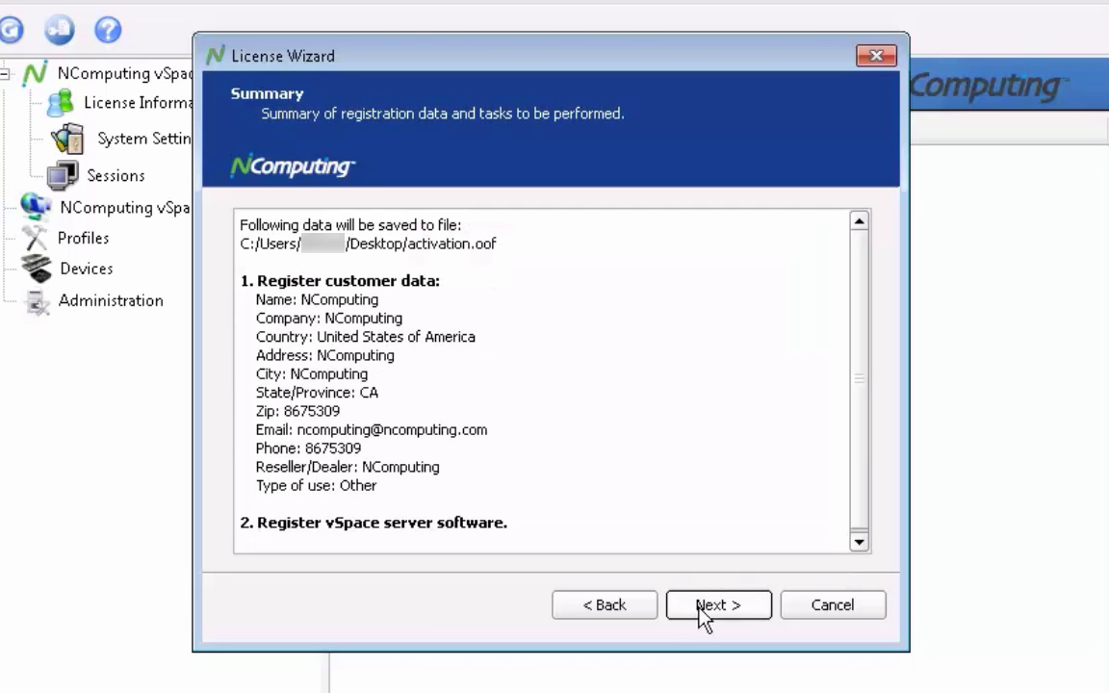
pyautogui.moveTo(713, 615)
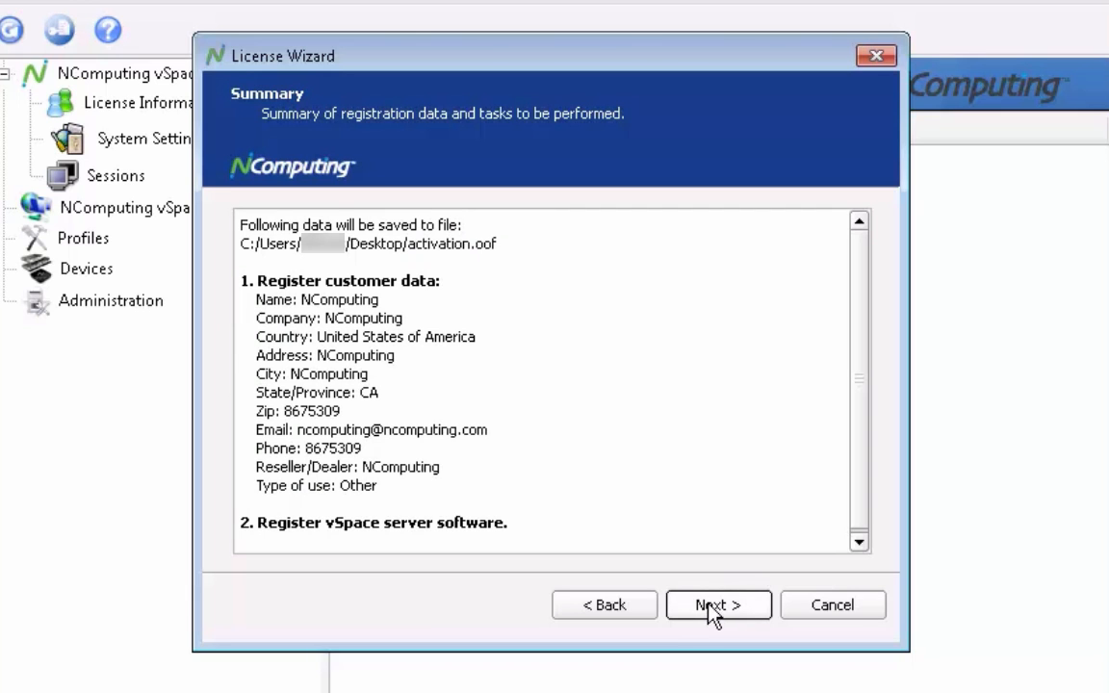
pyautogui.click(718, 605)
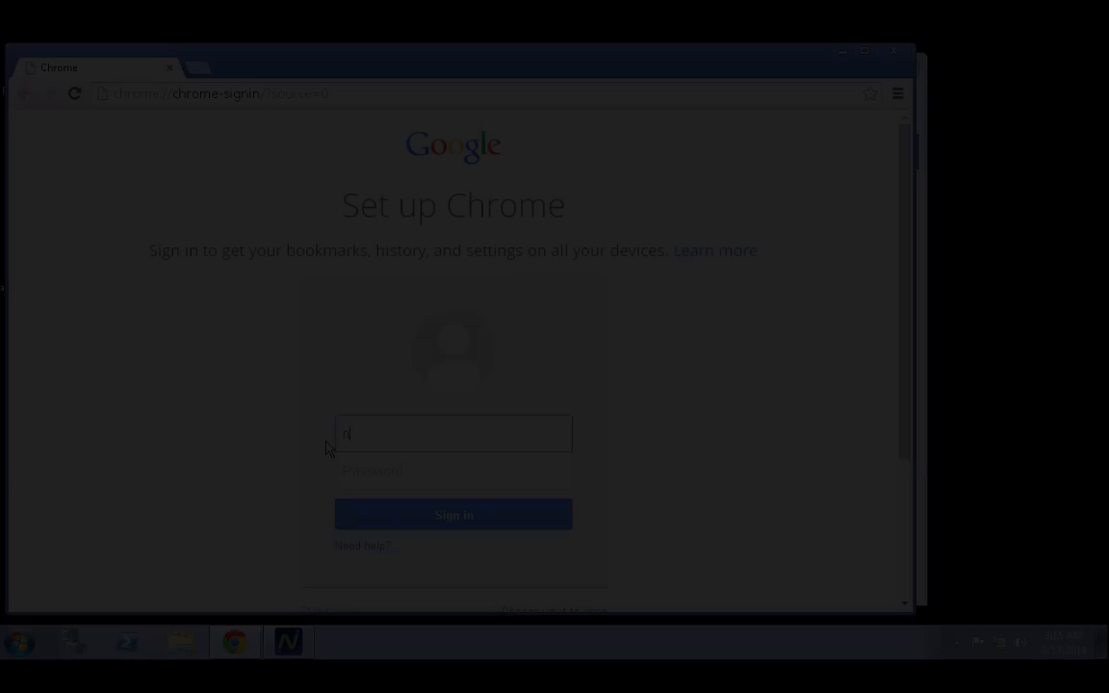
# Step: Address the email to NComputing's registration address
pyautogui.write('computing')
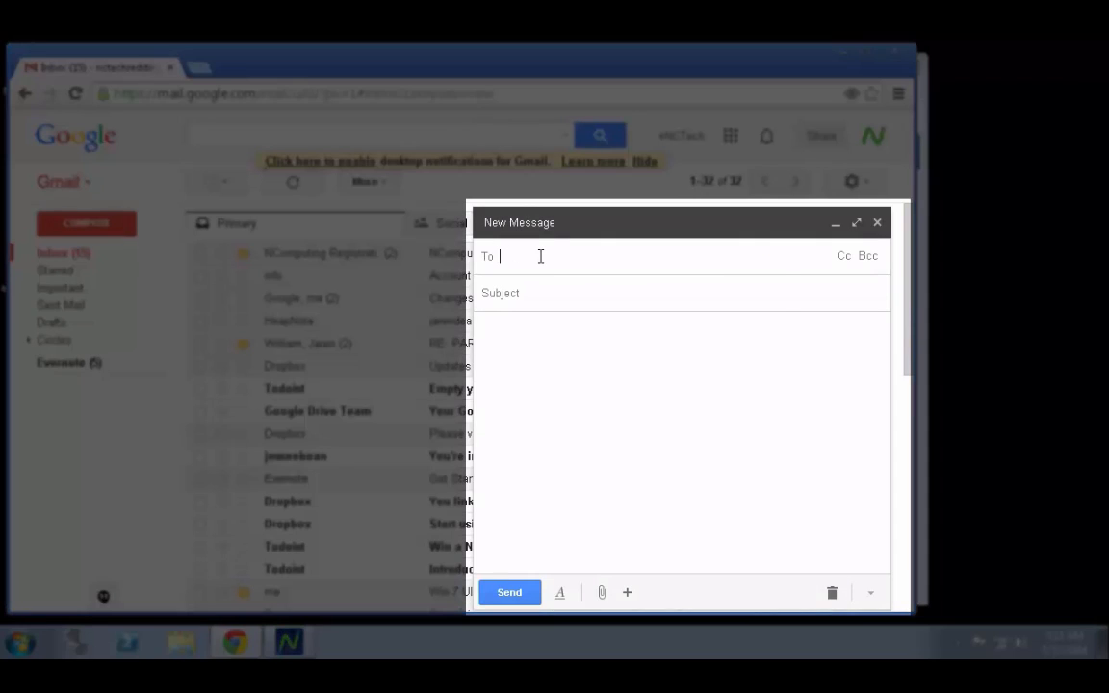
pyautogui.write('regist')
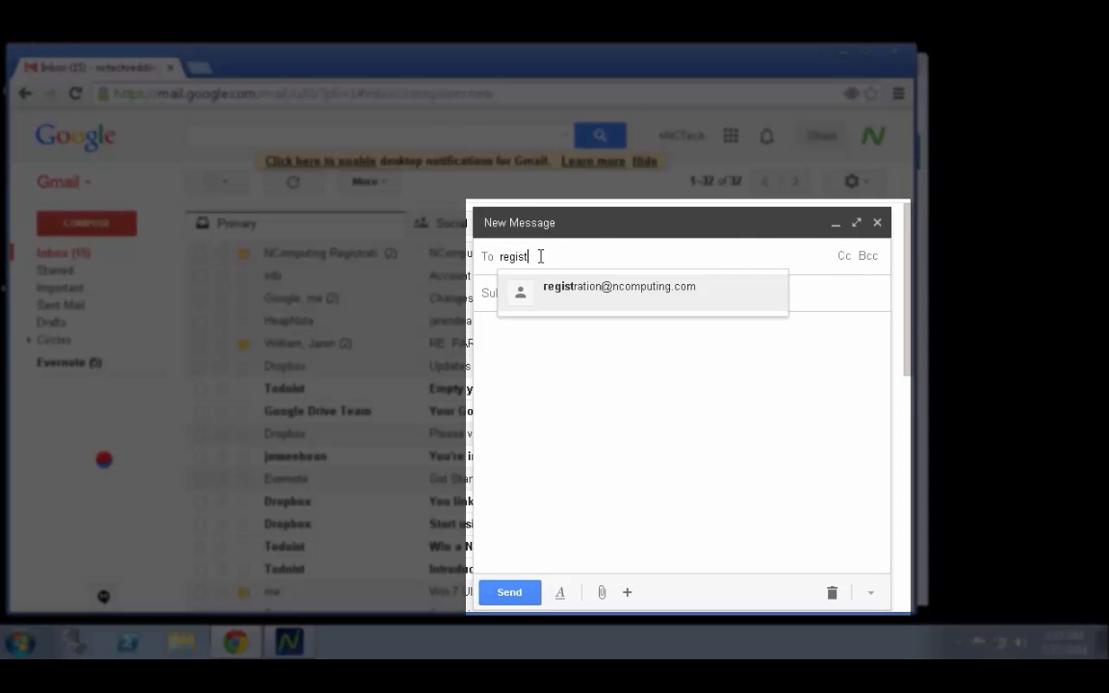
pyautogui.click(620, 285)
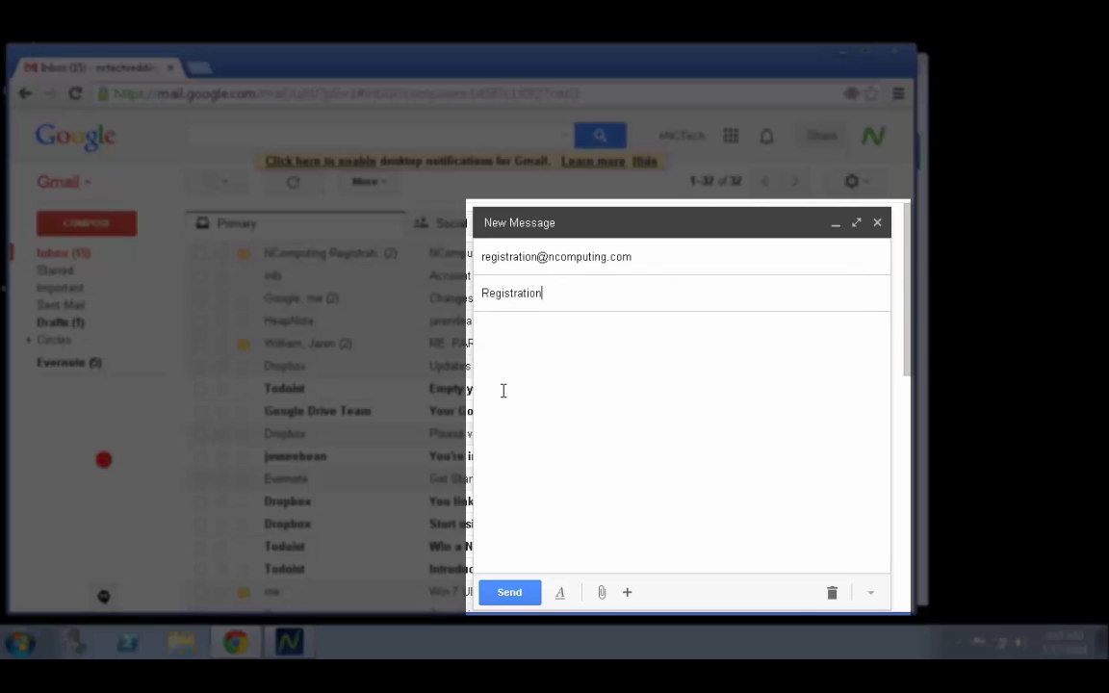
pyautogui.moveTo(601, 593)
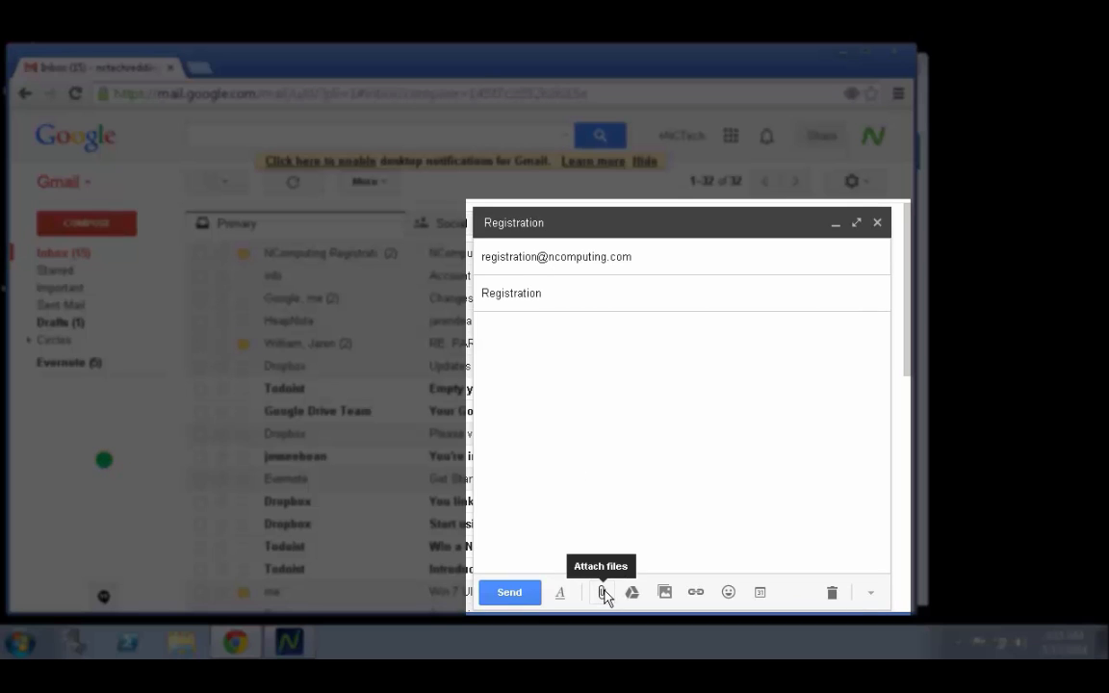
# Step: Attach activation.oof from the Desktop and send the Registration email
pyautogui.click(601, 593)
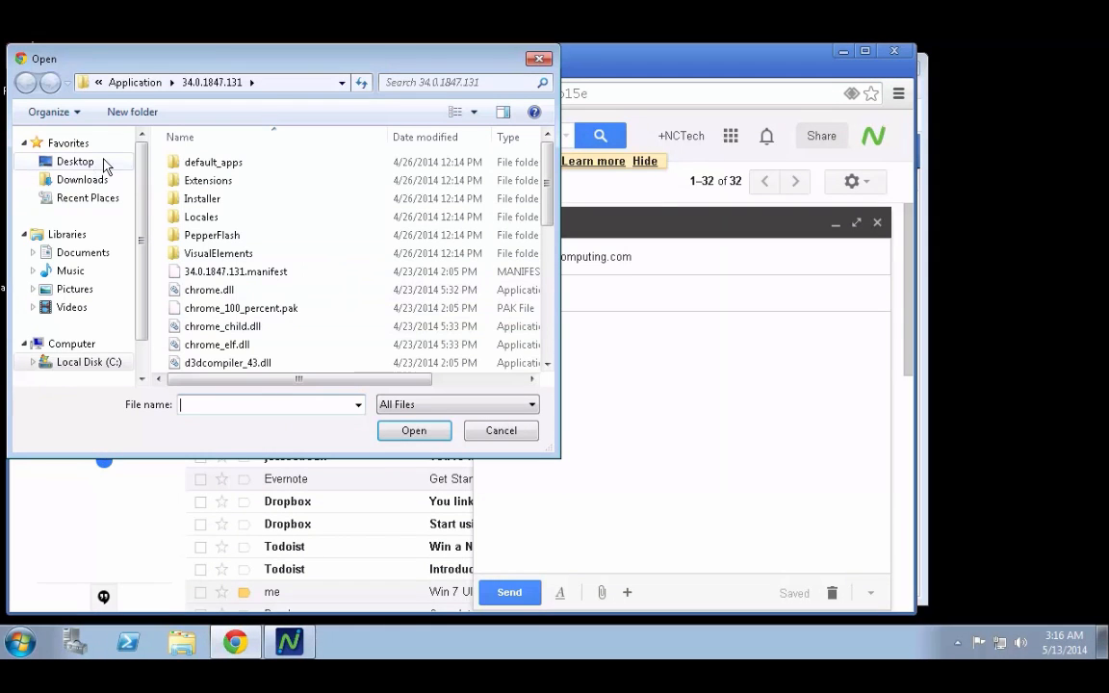
pyautogui.click(75, 162)
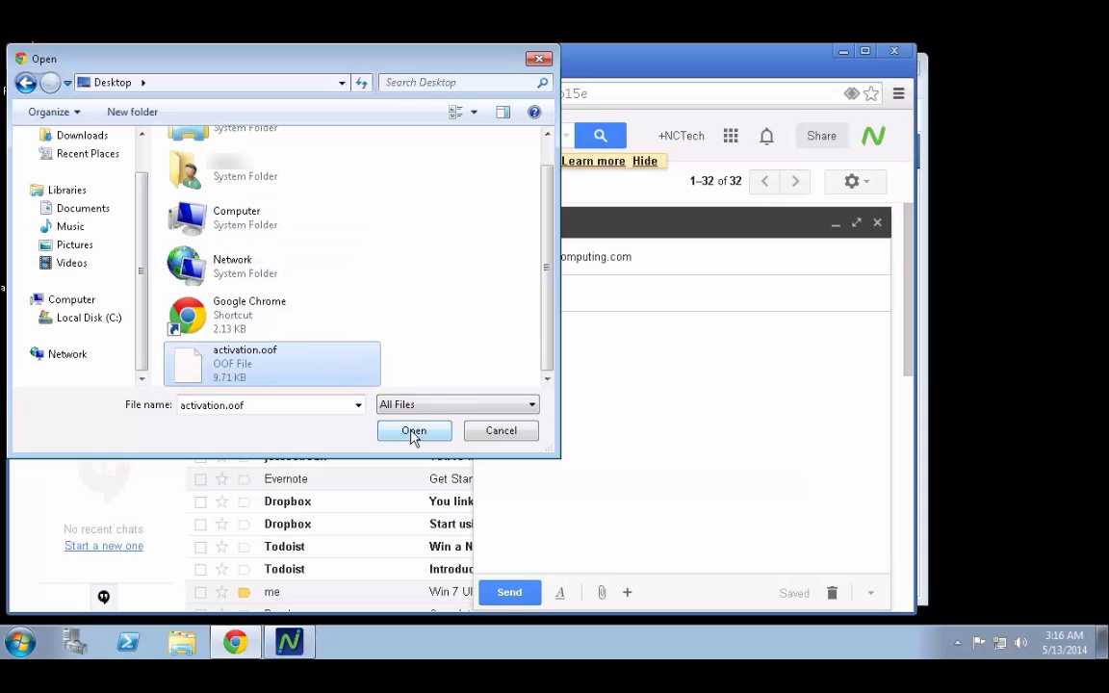
pyautogui.click(414, 431)
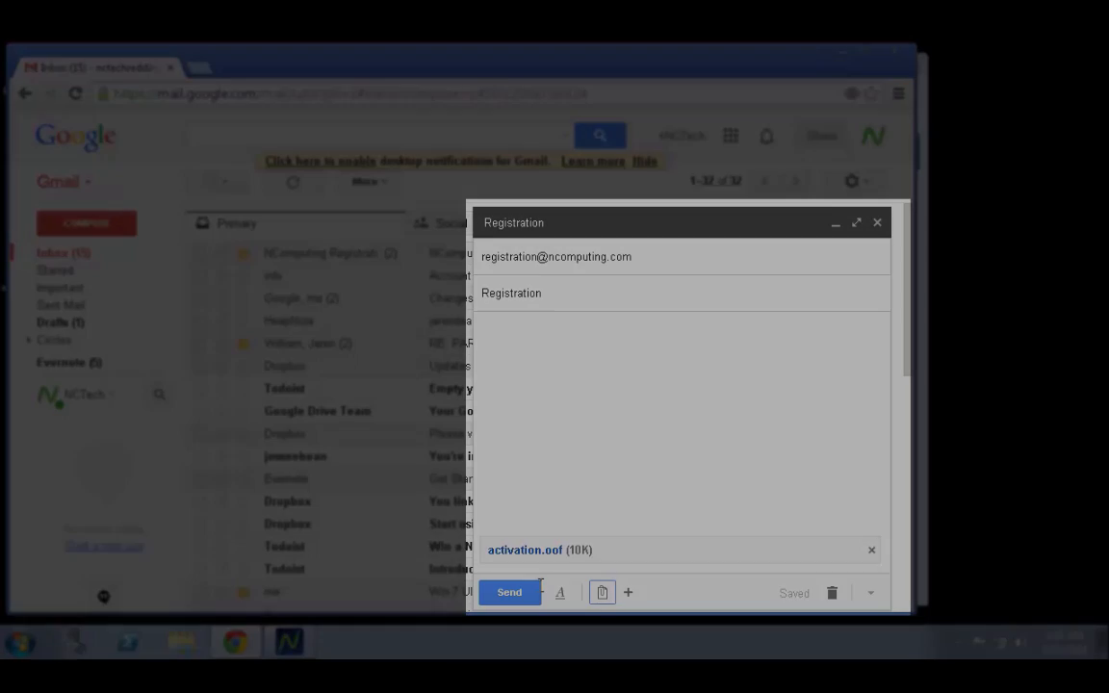
pyautogui.click(509, 593)
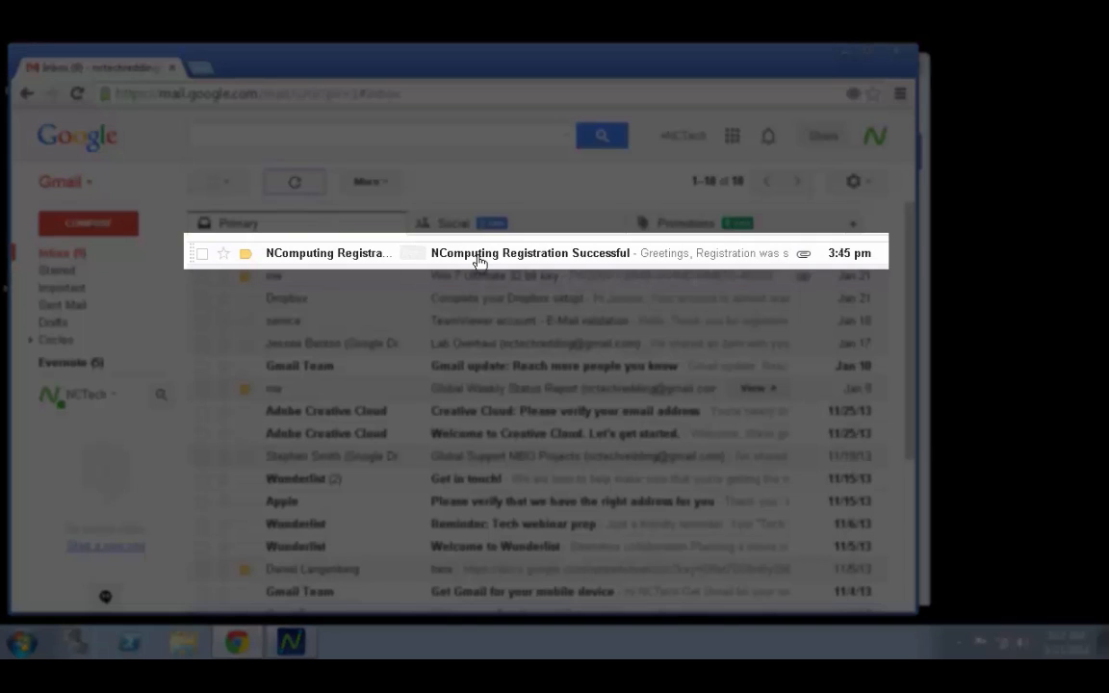
# Step: Download the .lic attachment from the Registration Successful reply and show it in the Desktop folder
pyautogui.click(530, 255)
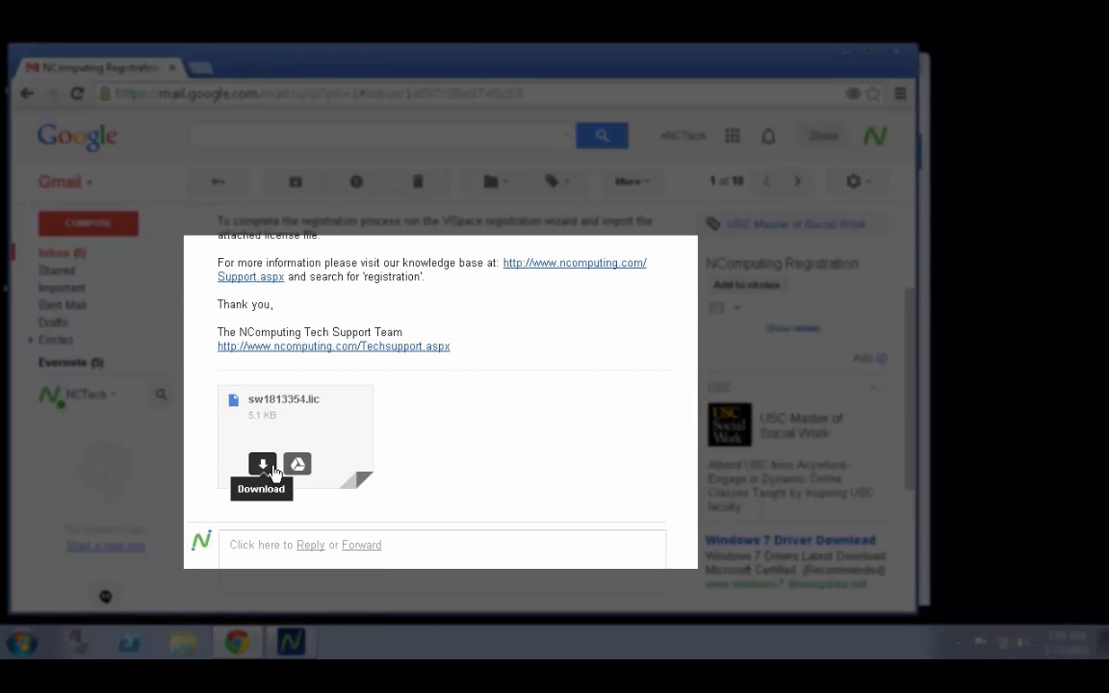
pyautogui.click(262, 464)
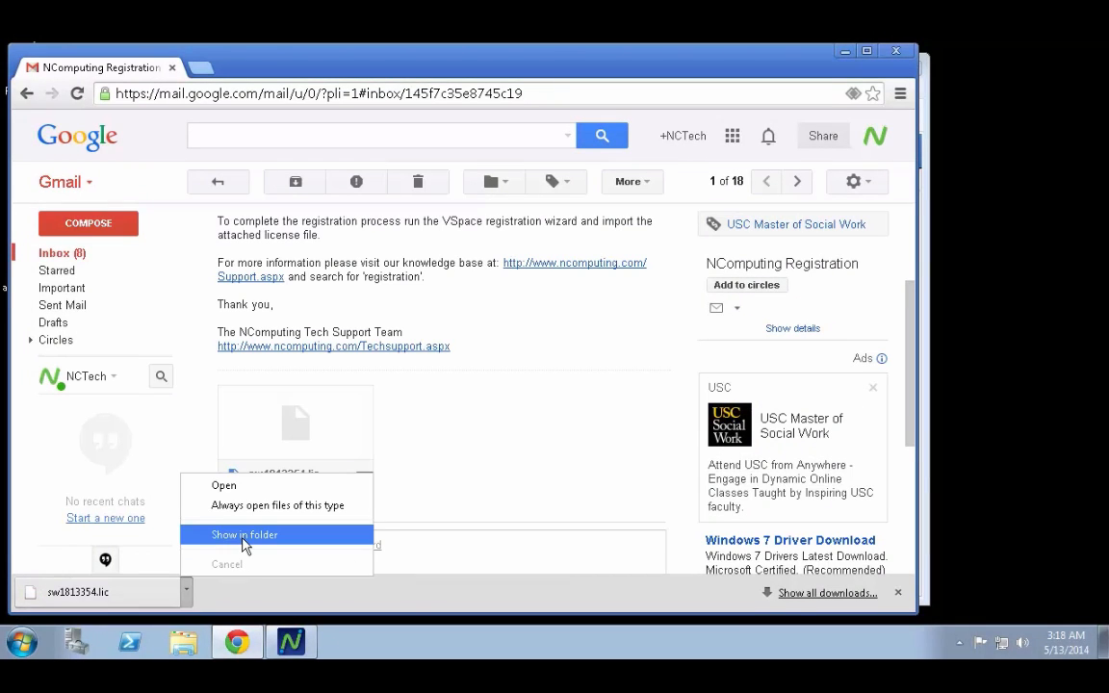
pyautogui.click(244, 536)
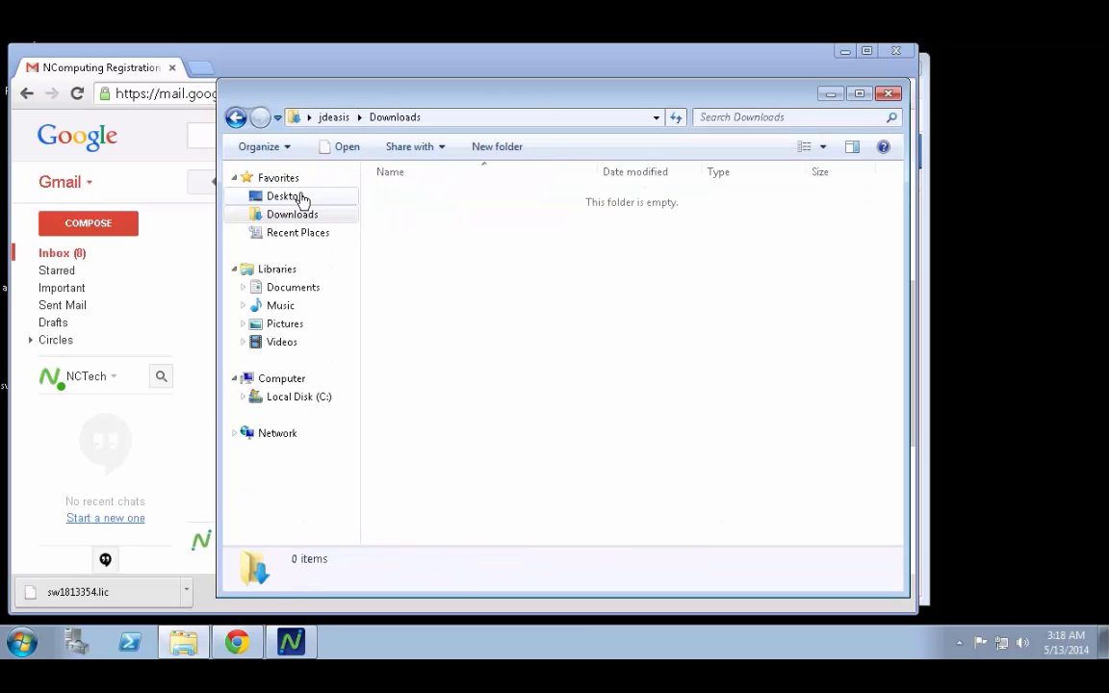
pyautogui.click(285, 196)
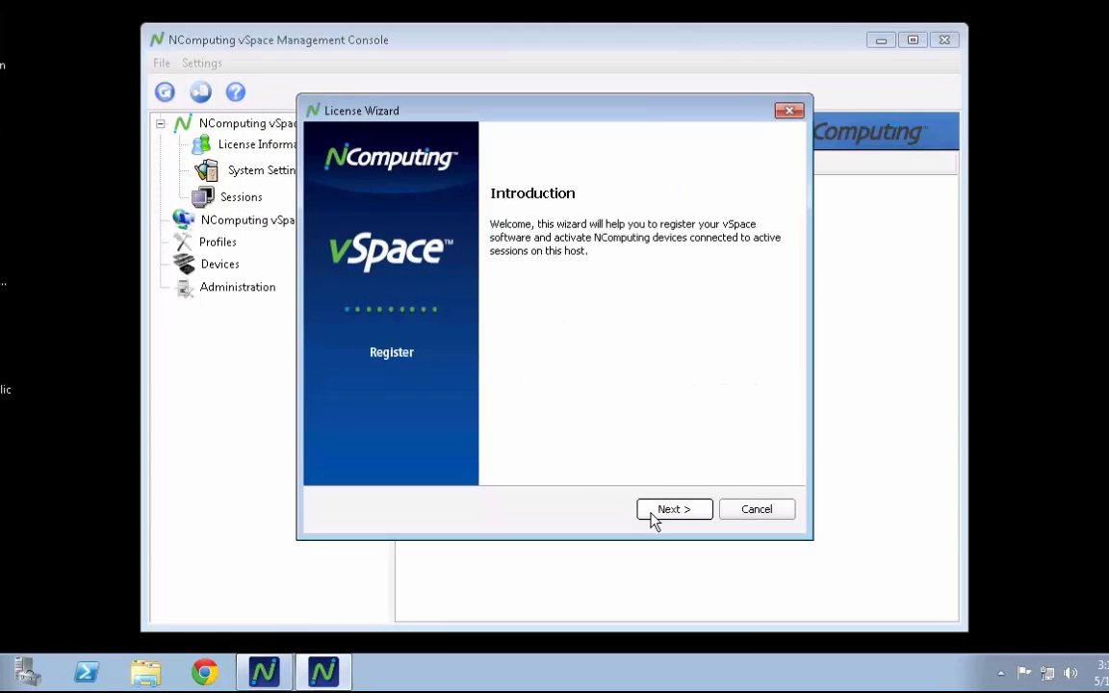
# Step: Load sw1813354.lic from the Desktop into the License Wizard, activating vSpace
pyautogui.click(674, 508)
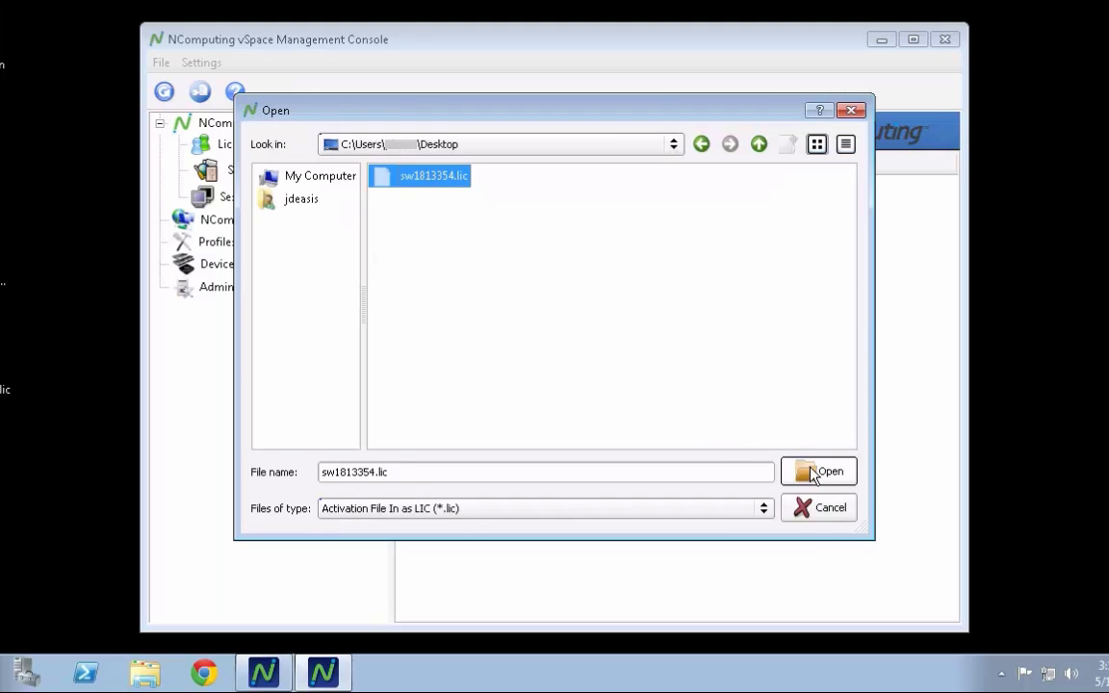
pyautogui.click(819, 472)
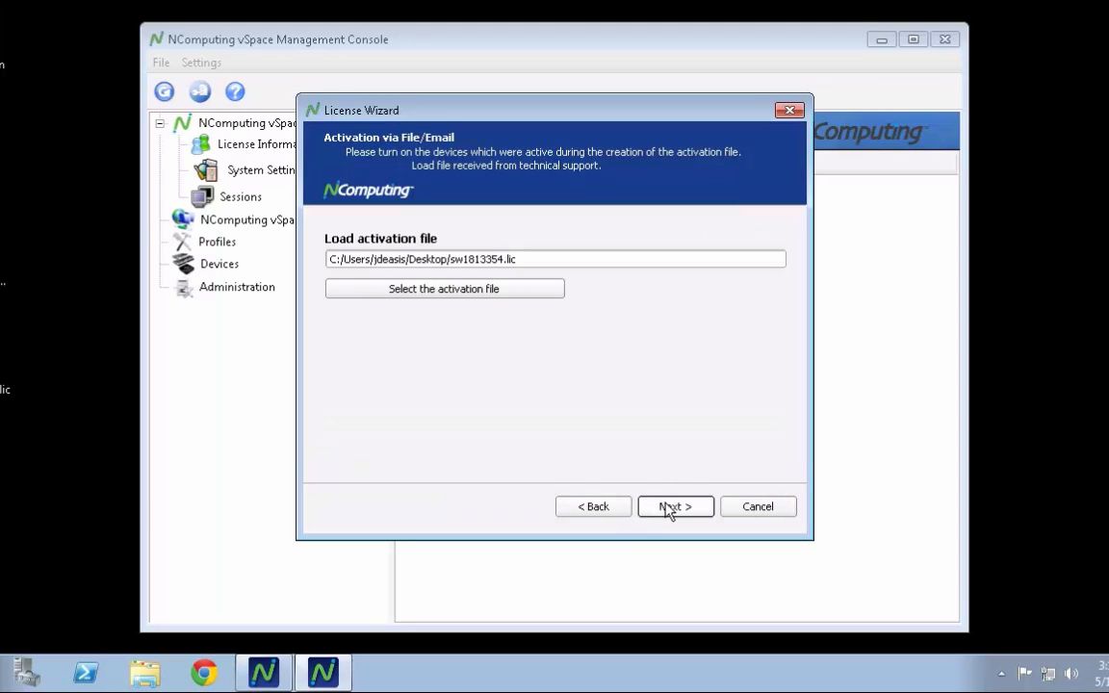
pyautogui.click(674, 507)
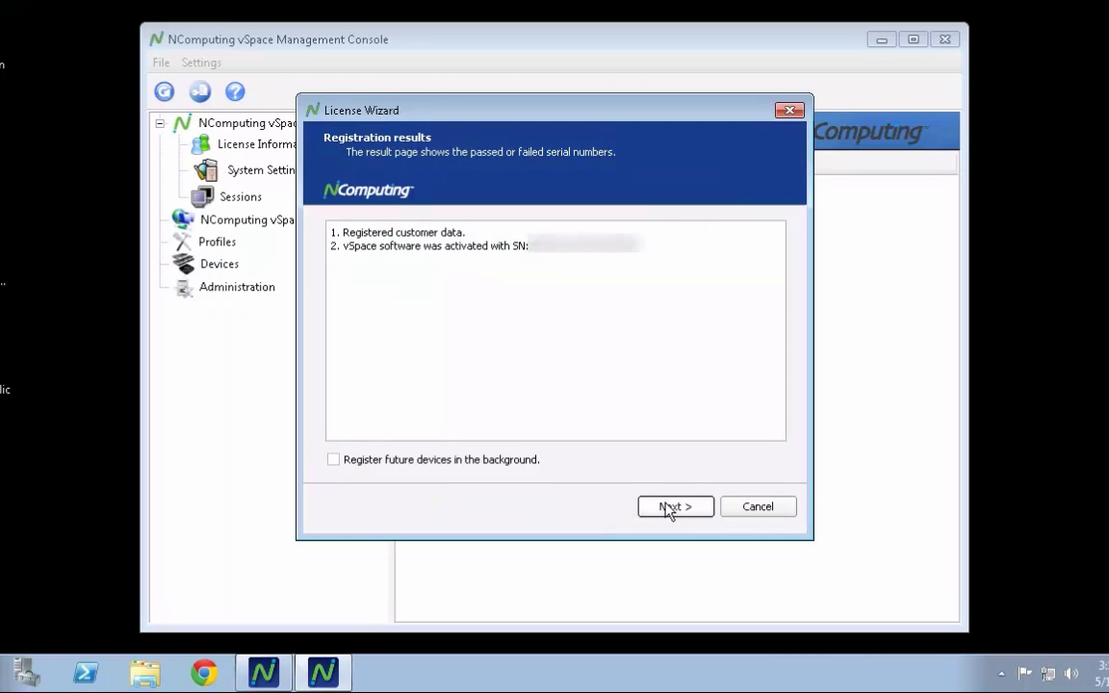
pyautogui.moveTo(635, 497)
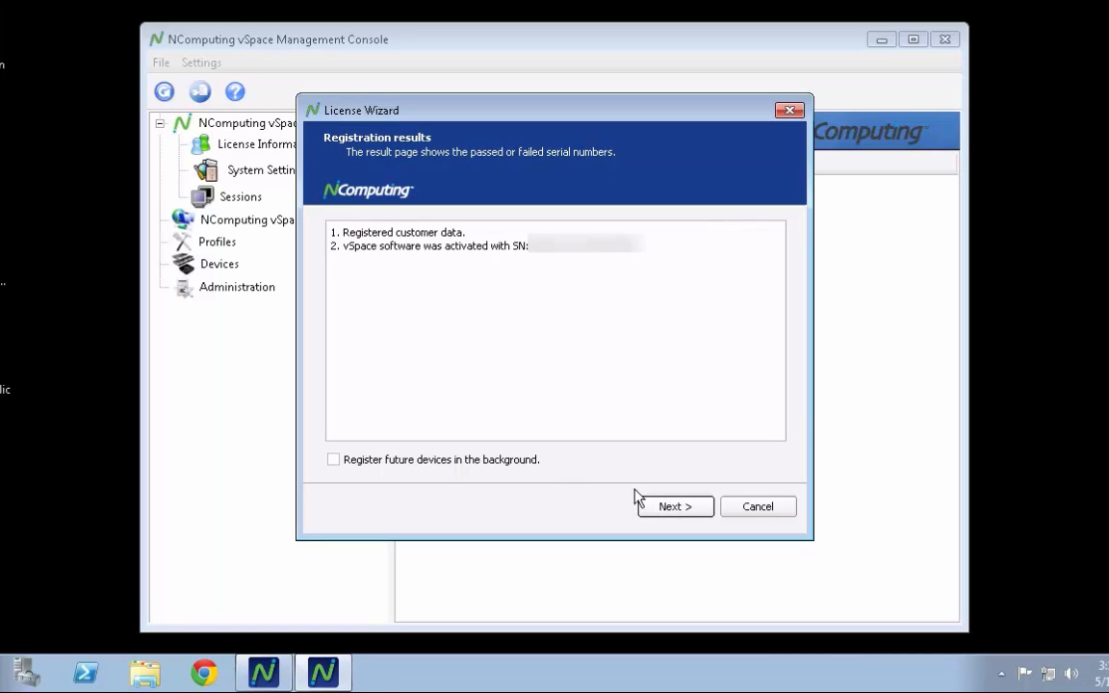